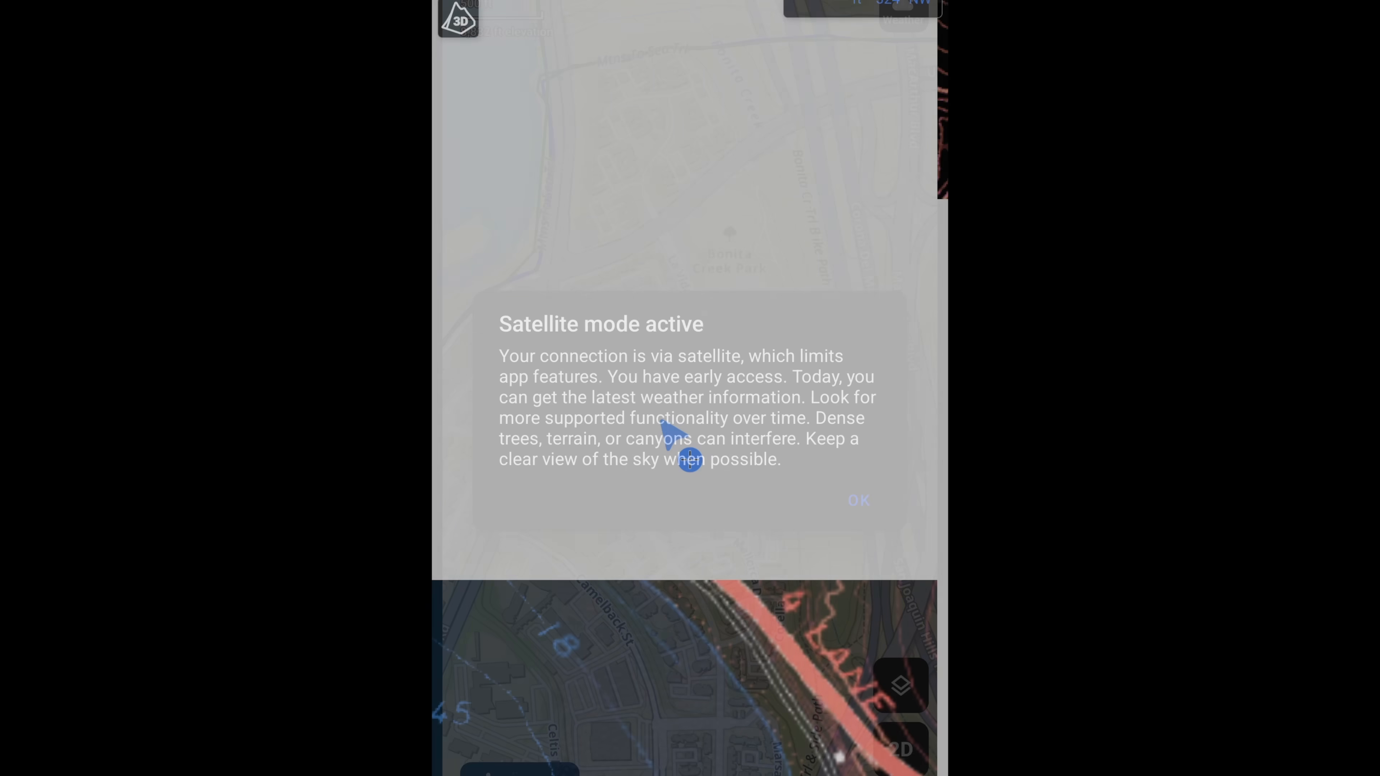
Step: Acknowledge the 'Satellite mode active' notice to return to the CalTopo map
{"action": "left_click", "coordinate": [859, 500]}
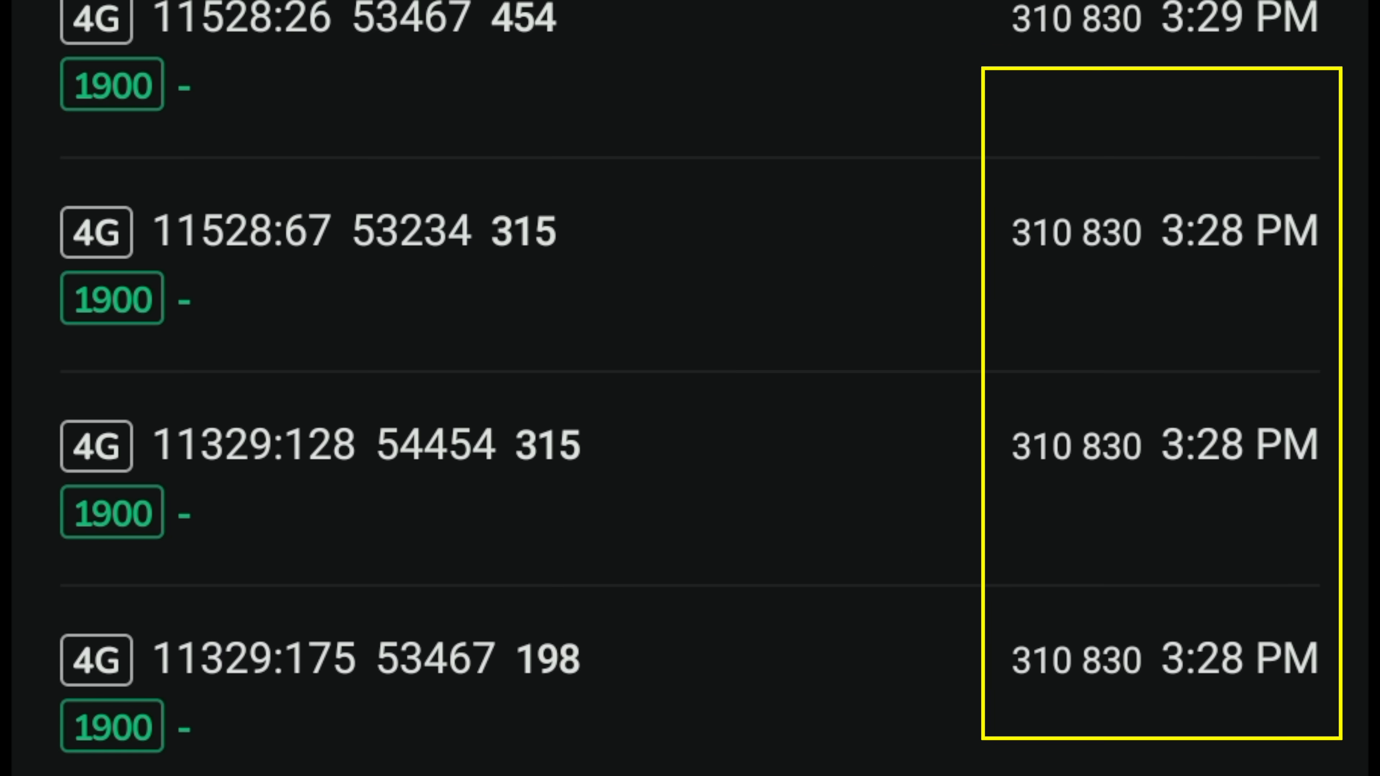
{"action": "scroll", "scroll_direction": "down", "scroll_amount": 3}
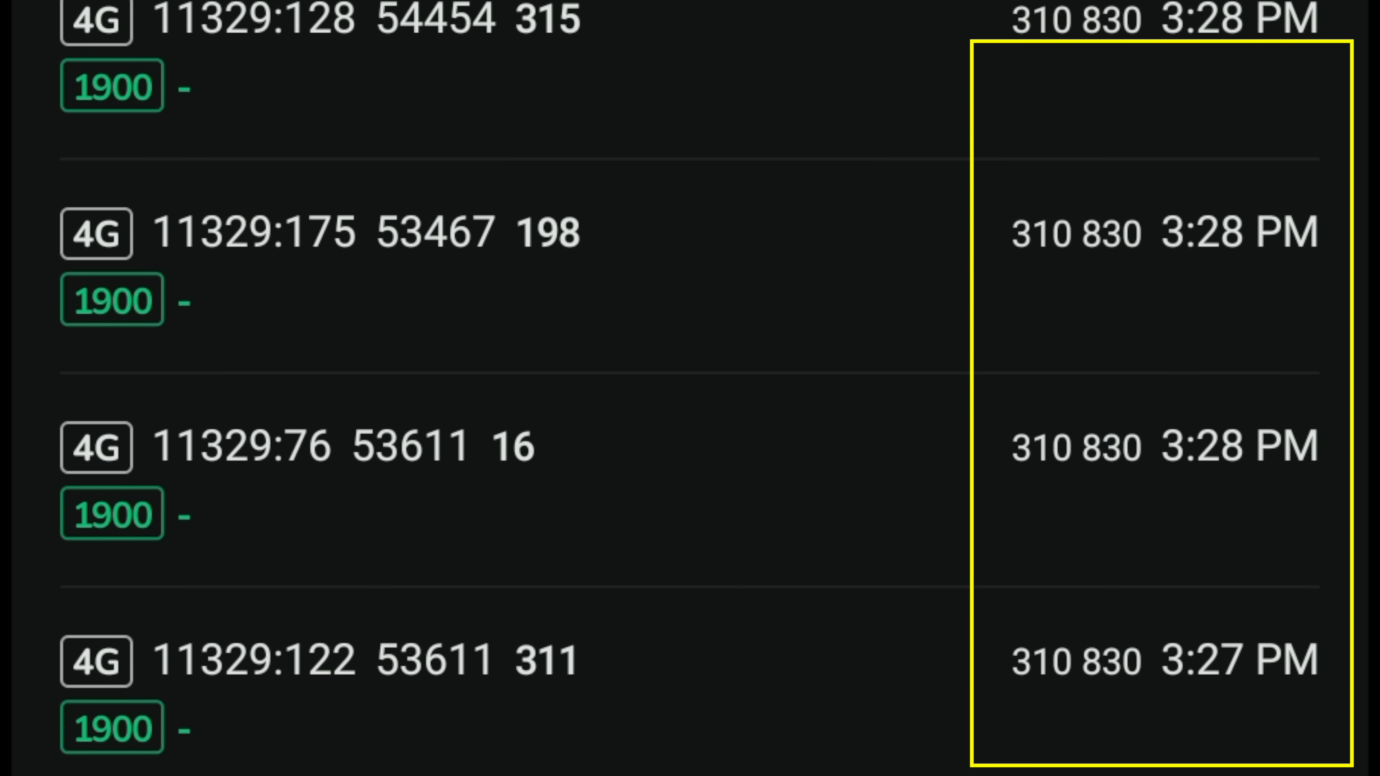
{"action": "scroll", "scroll_direction": "down", "scroll_amount": 3}
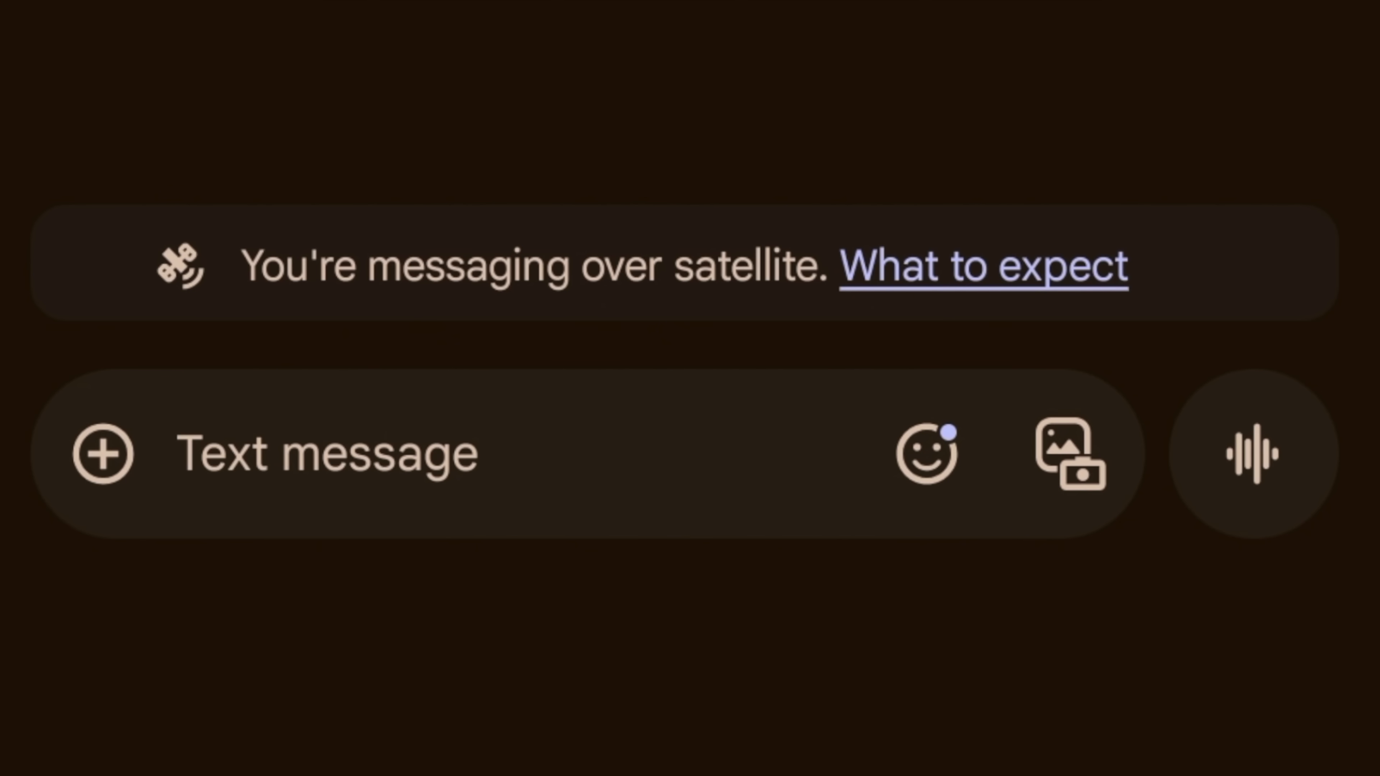
{"action": "left_click", "coordinate": [304, 452]}
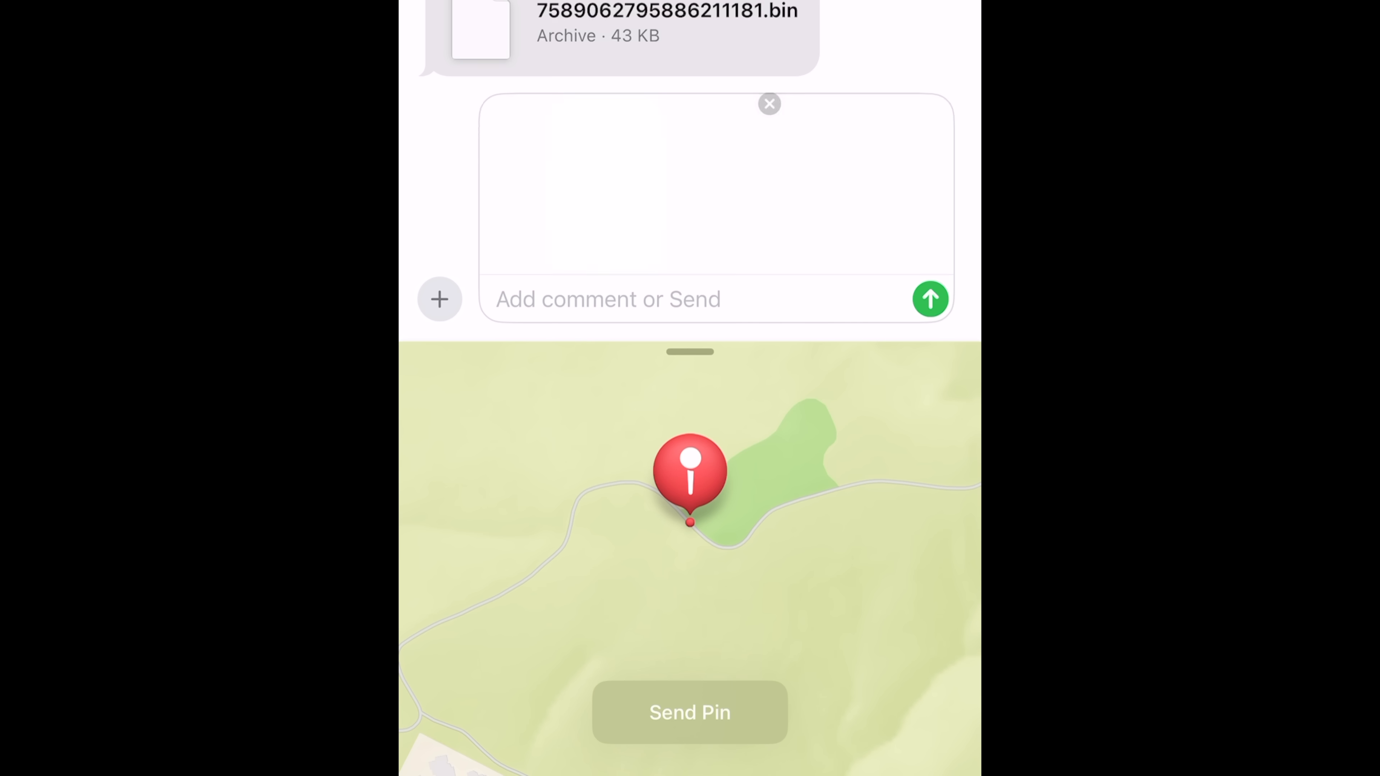
Step: Send the dropped pin from the iPhone and open the received maps.apple.com link on Android
{"action": "left_click", "coordinate": [690, 716]}
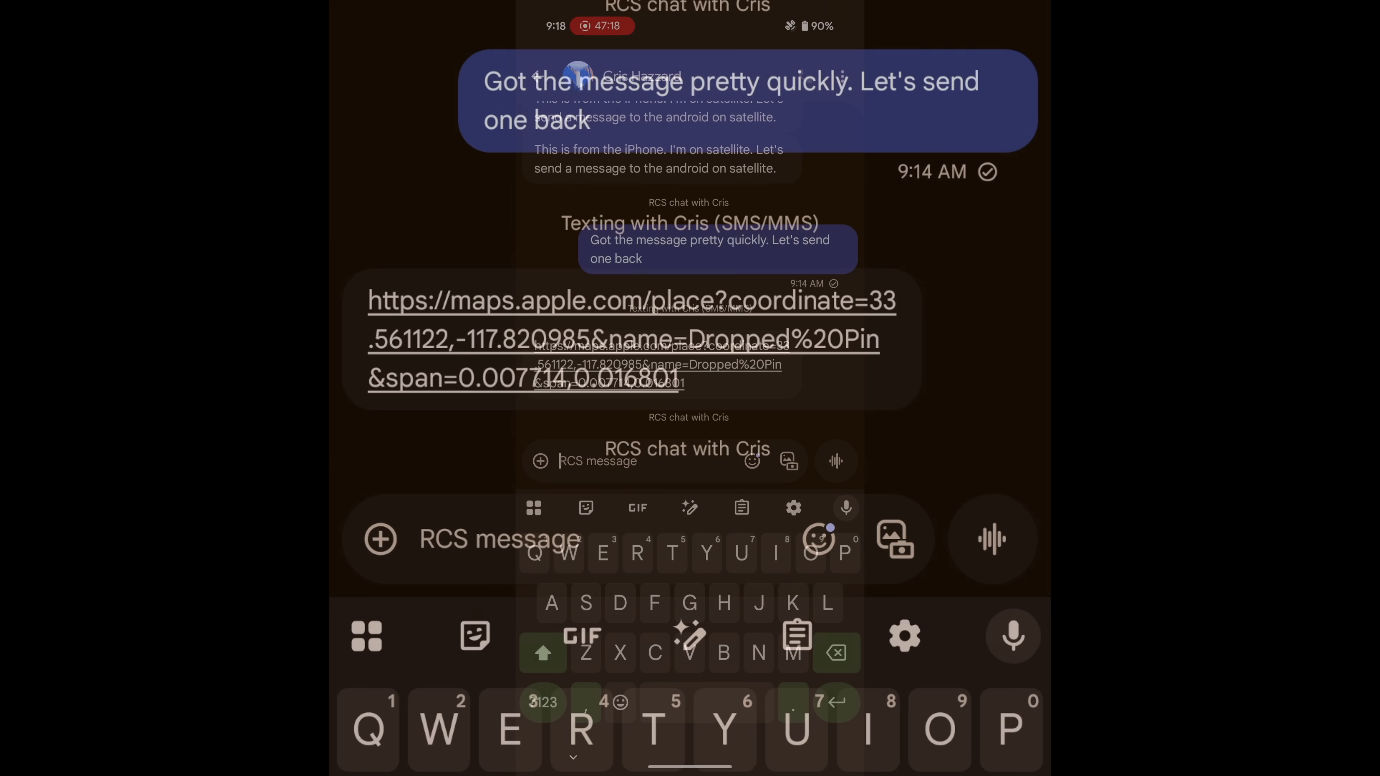
{"action": "left_click", "coordinate": [610, 343]}
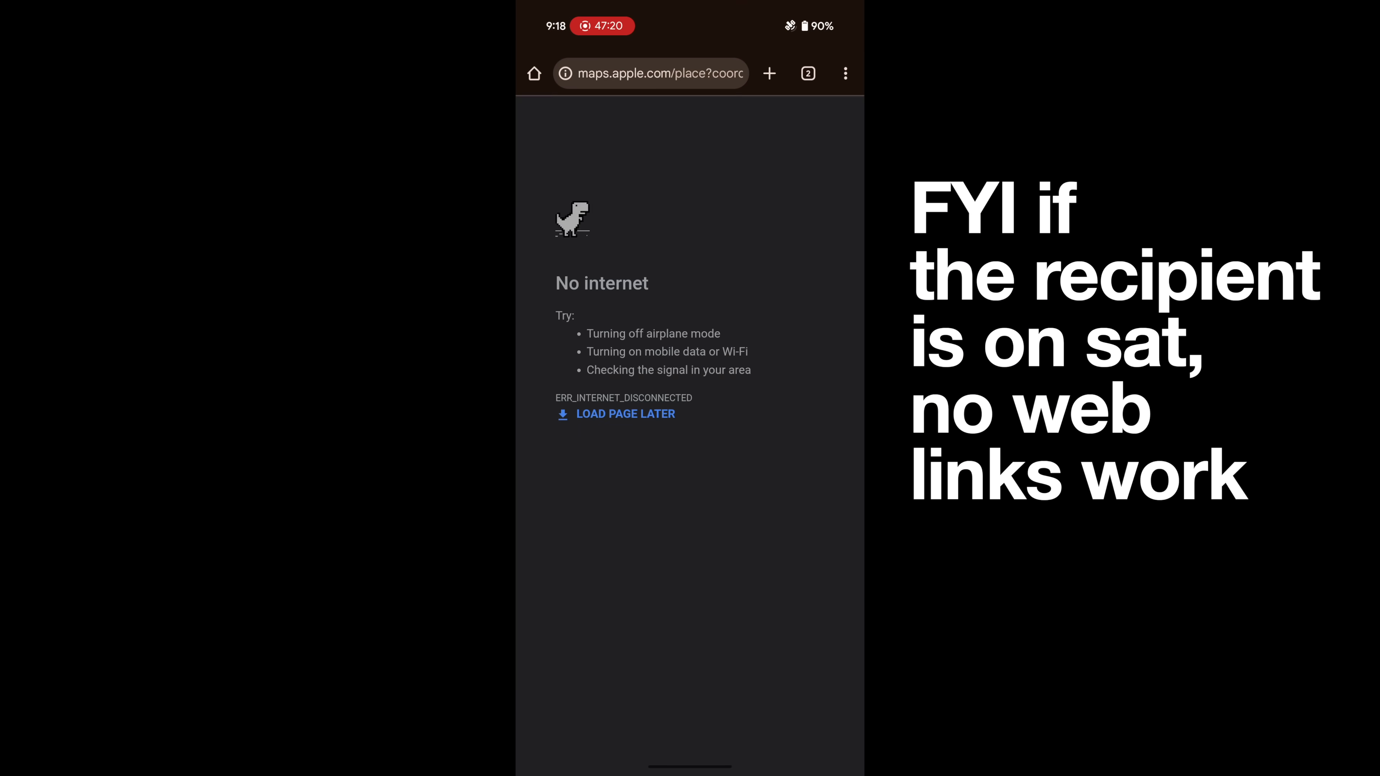
Step: Start Location sharing from the Maps account menu and send the real-time location link in Messages
{"action": "left_click", "coordinate": [625, 414]}
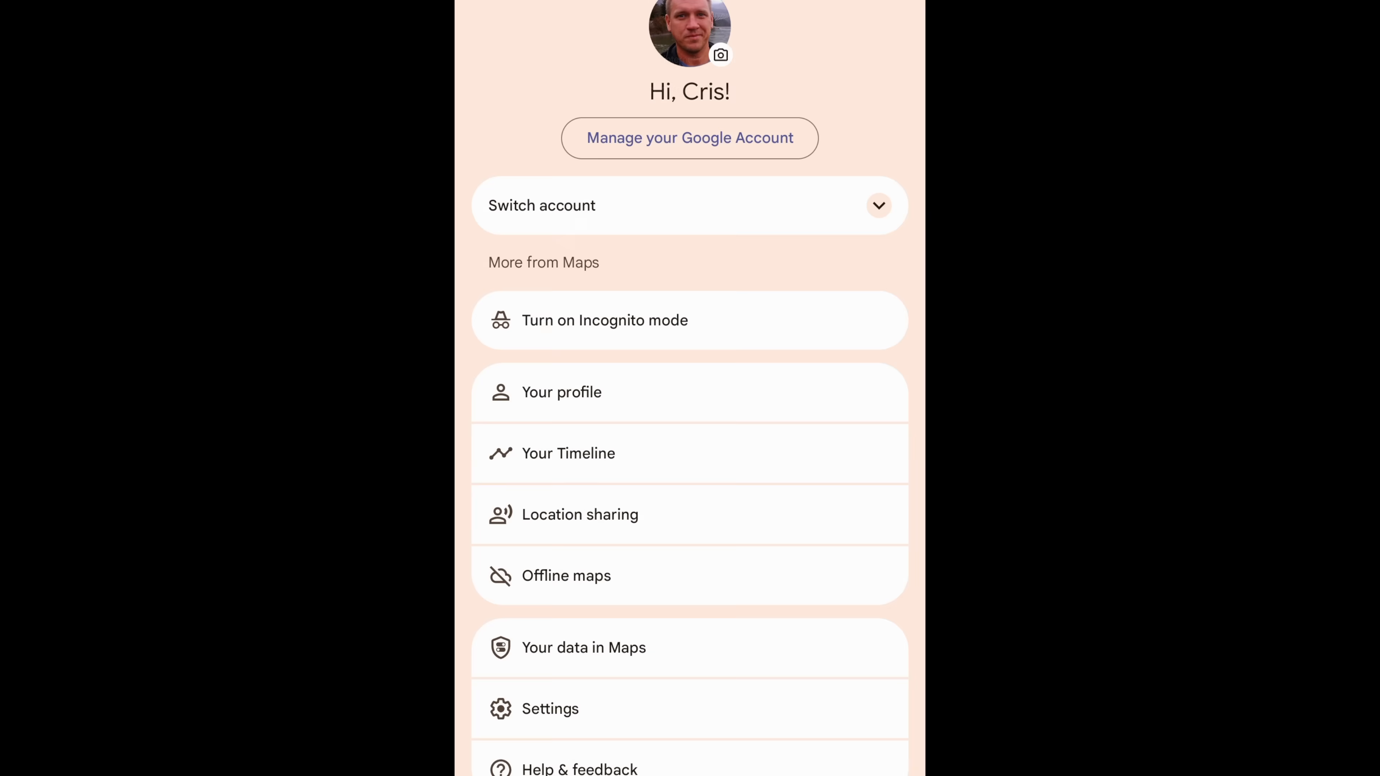
{"action": "left_click", "coordinate": [581, 514]}
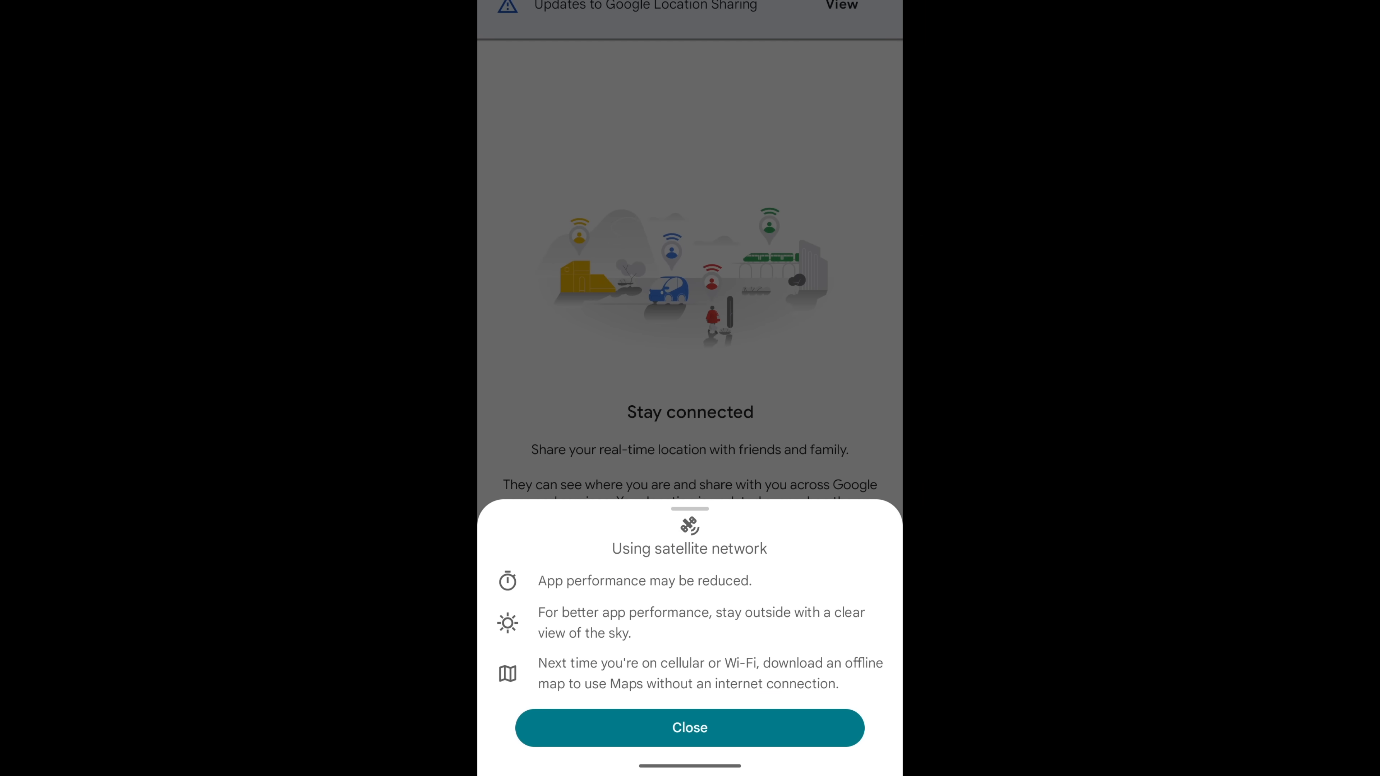
{"action": "left_click", "coordinate": [690, 727]}
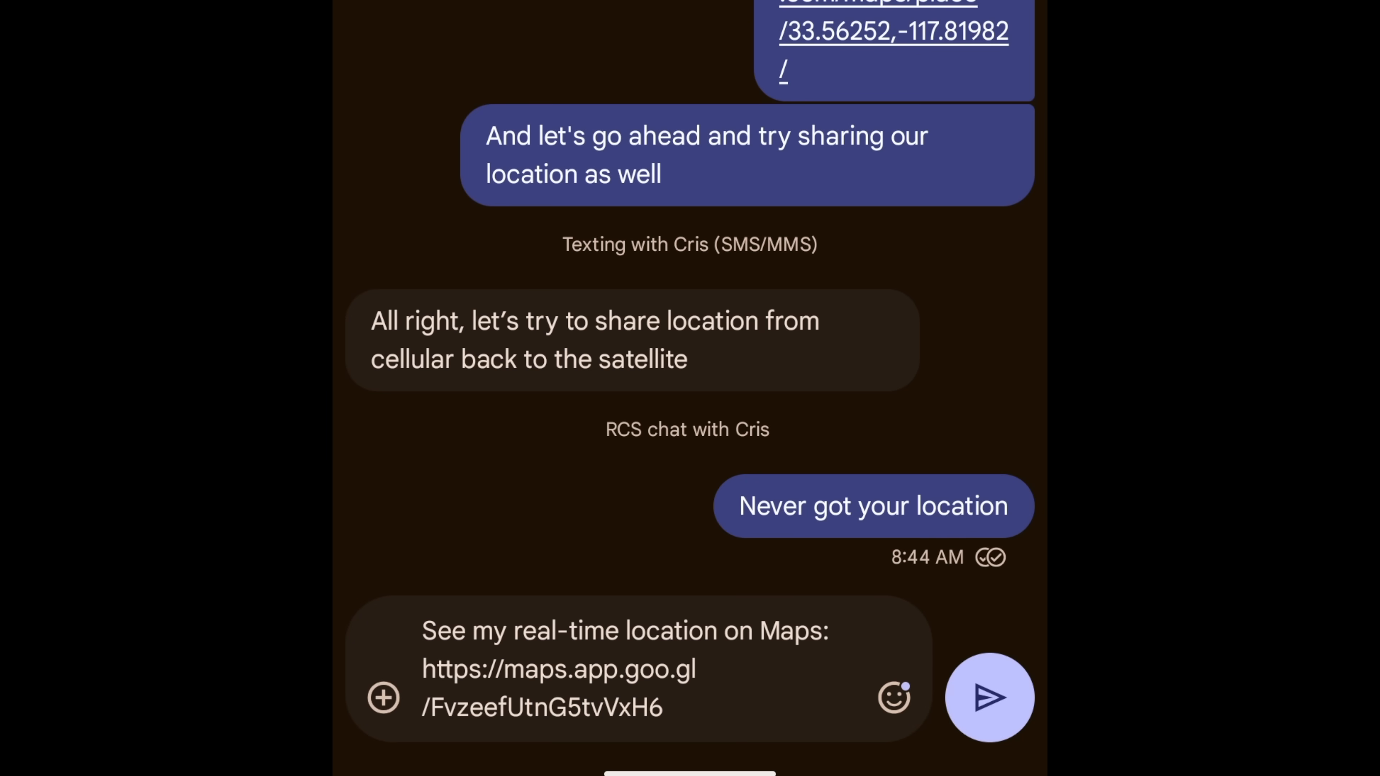
{"action": "left_click", "coordinate": [988, 698]}
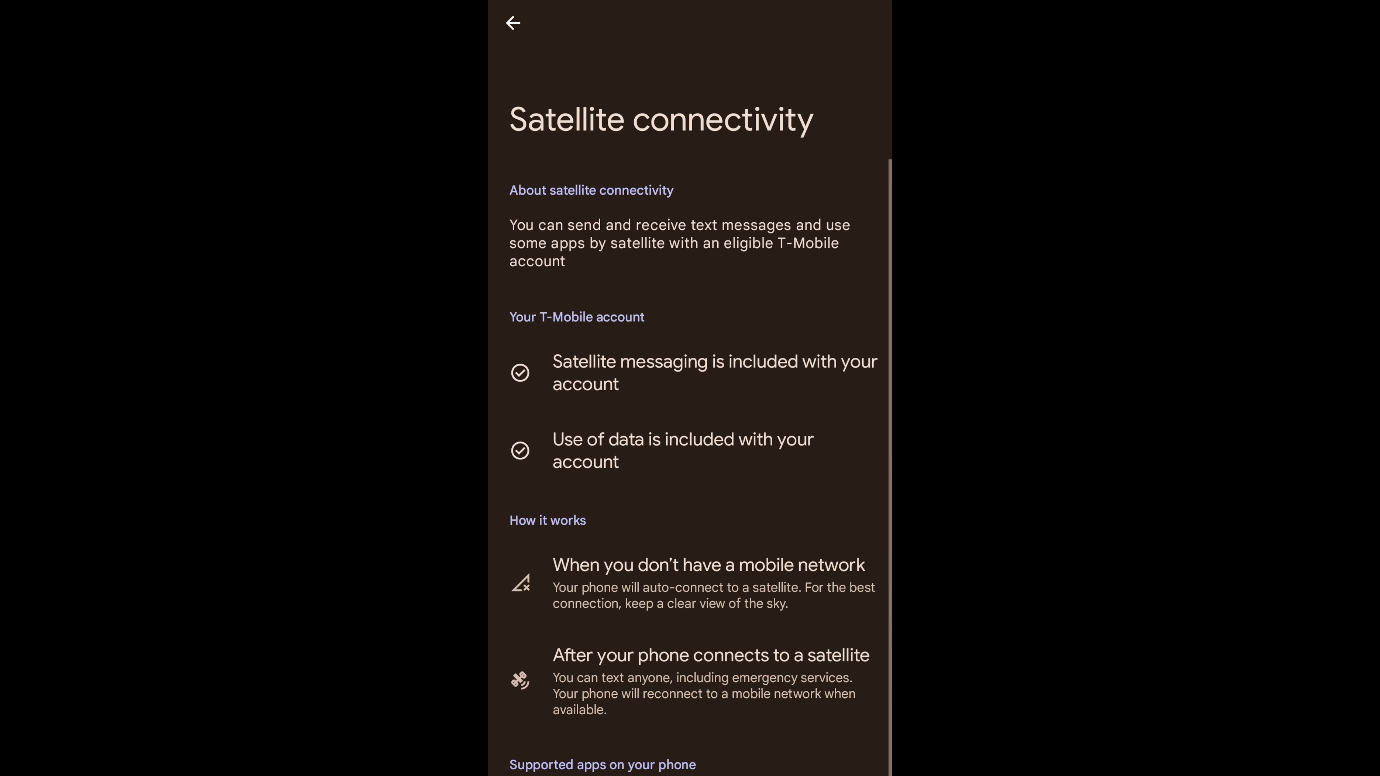
Step: Scroll the Satellite connectivity settings down to the Supported apps on your phone list
{"action": "scroll", "scroll_direction": "down", "scroll_amount": 3}
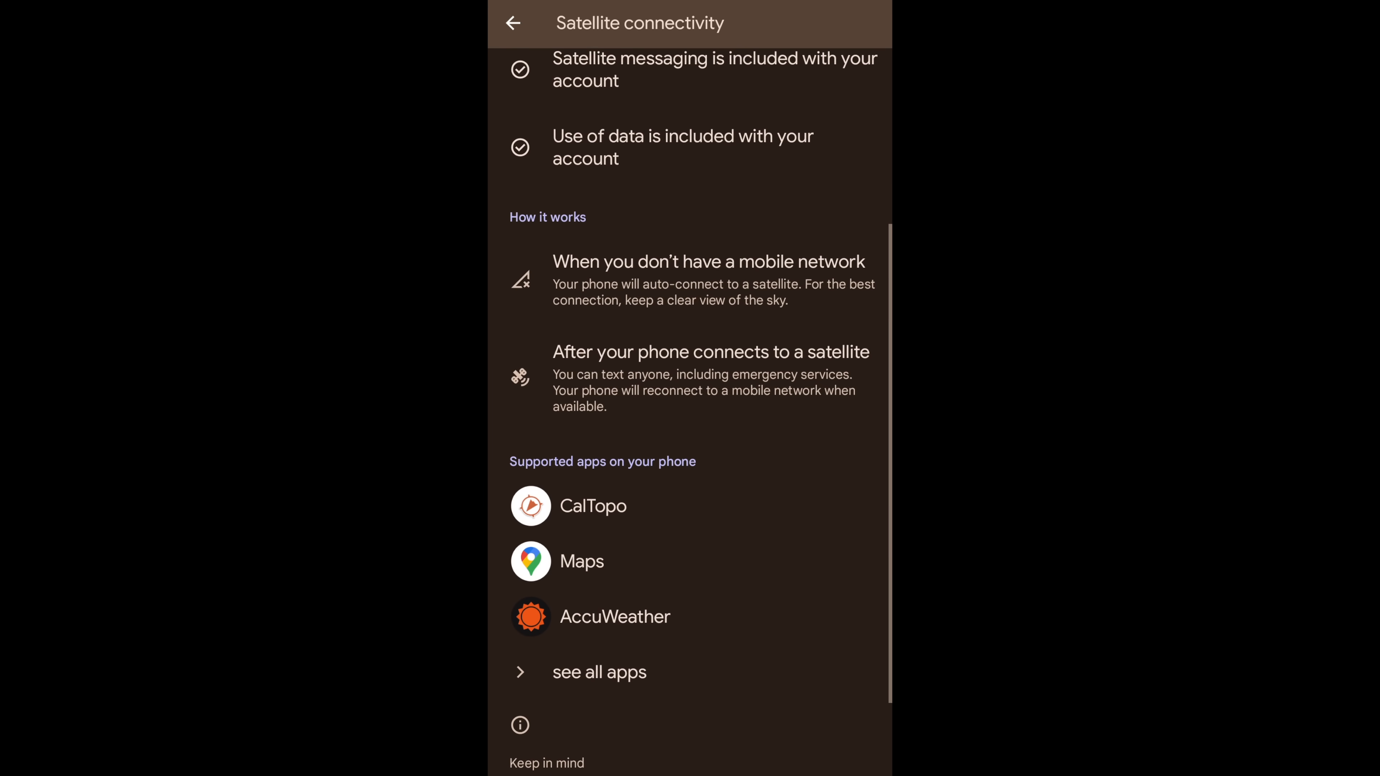
{"action": "left_click", "coordinate": [599, 673]}
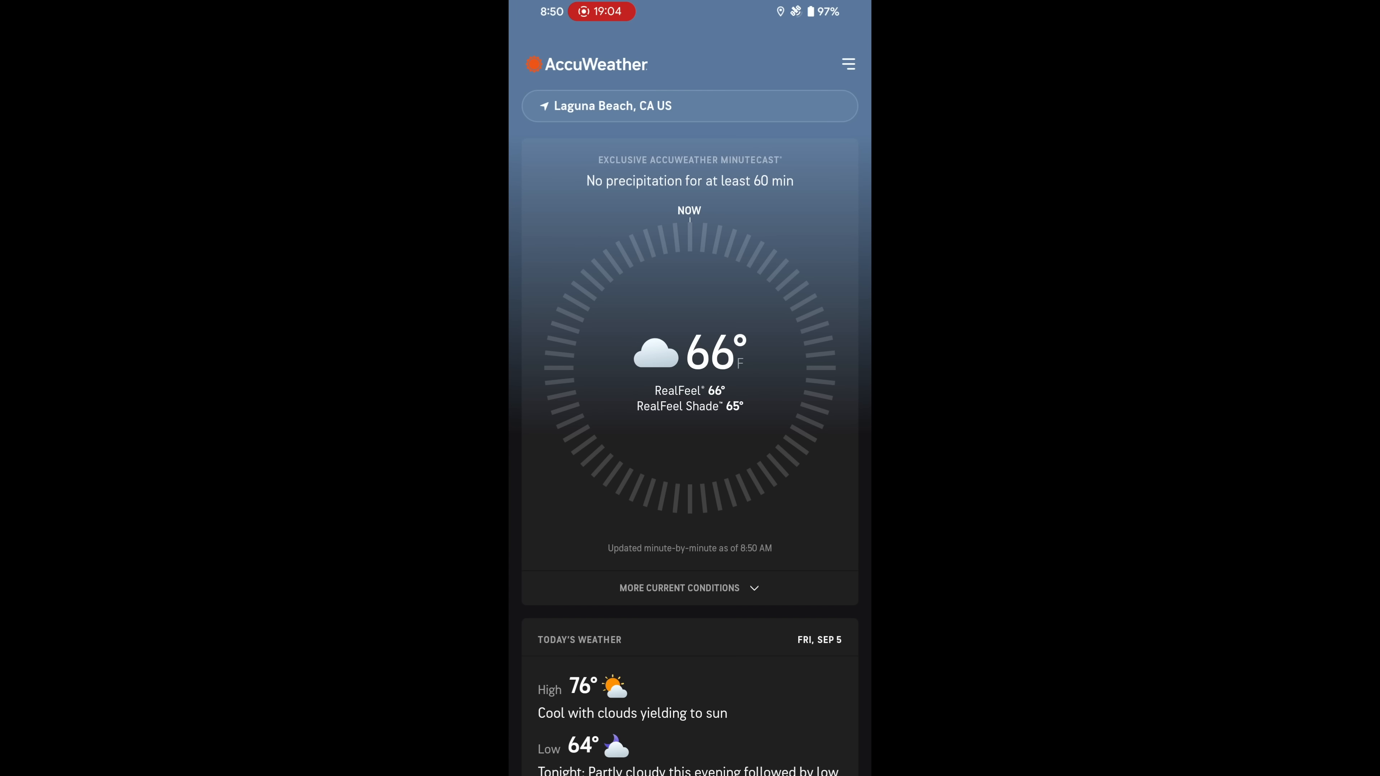
Step: Scroll the AccuWeather home screen through today's 76°/64° Laguna Beach conditions
{"action": "scroll", "scroll_direction": "down", "scroll_amount": 3}
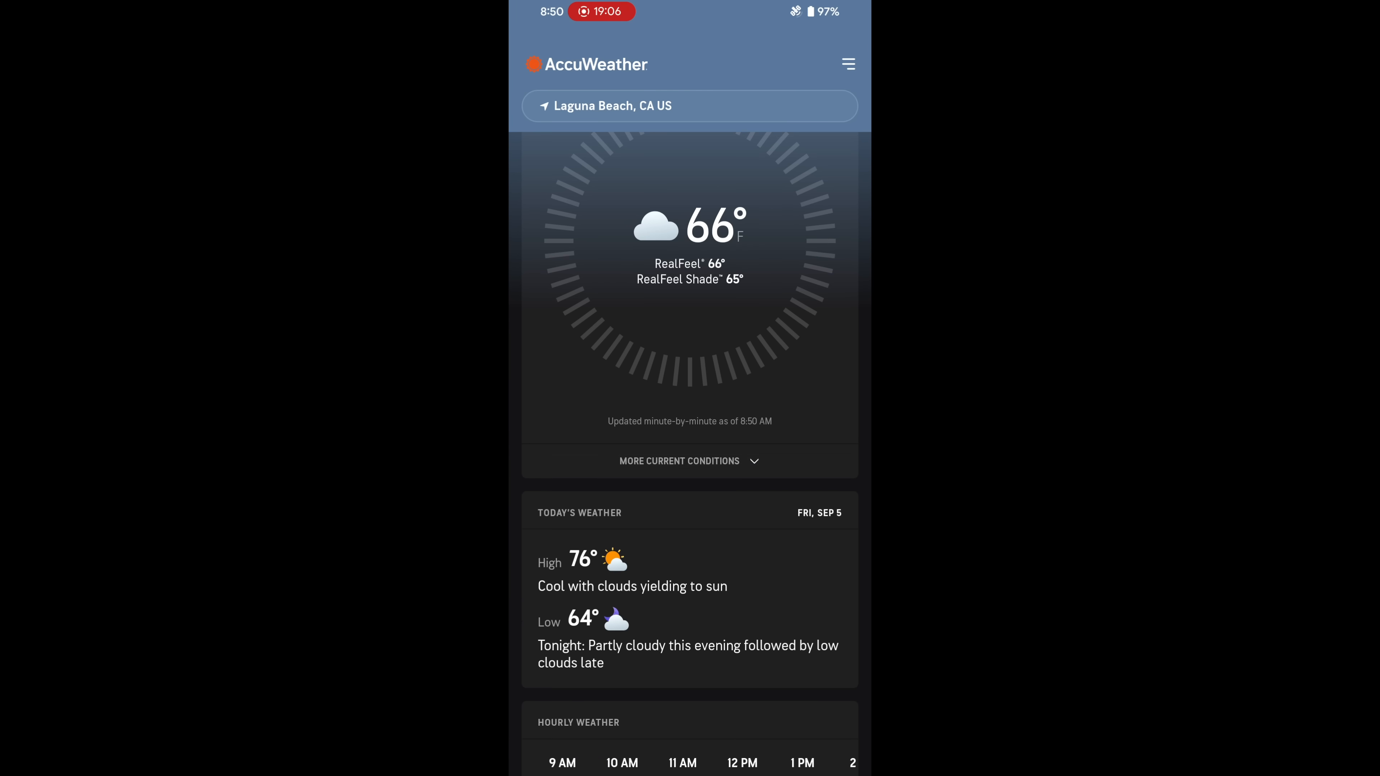
{"action": "scroll", "scroll_direction": "down", "scroll_amount": 3}
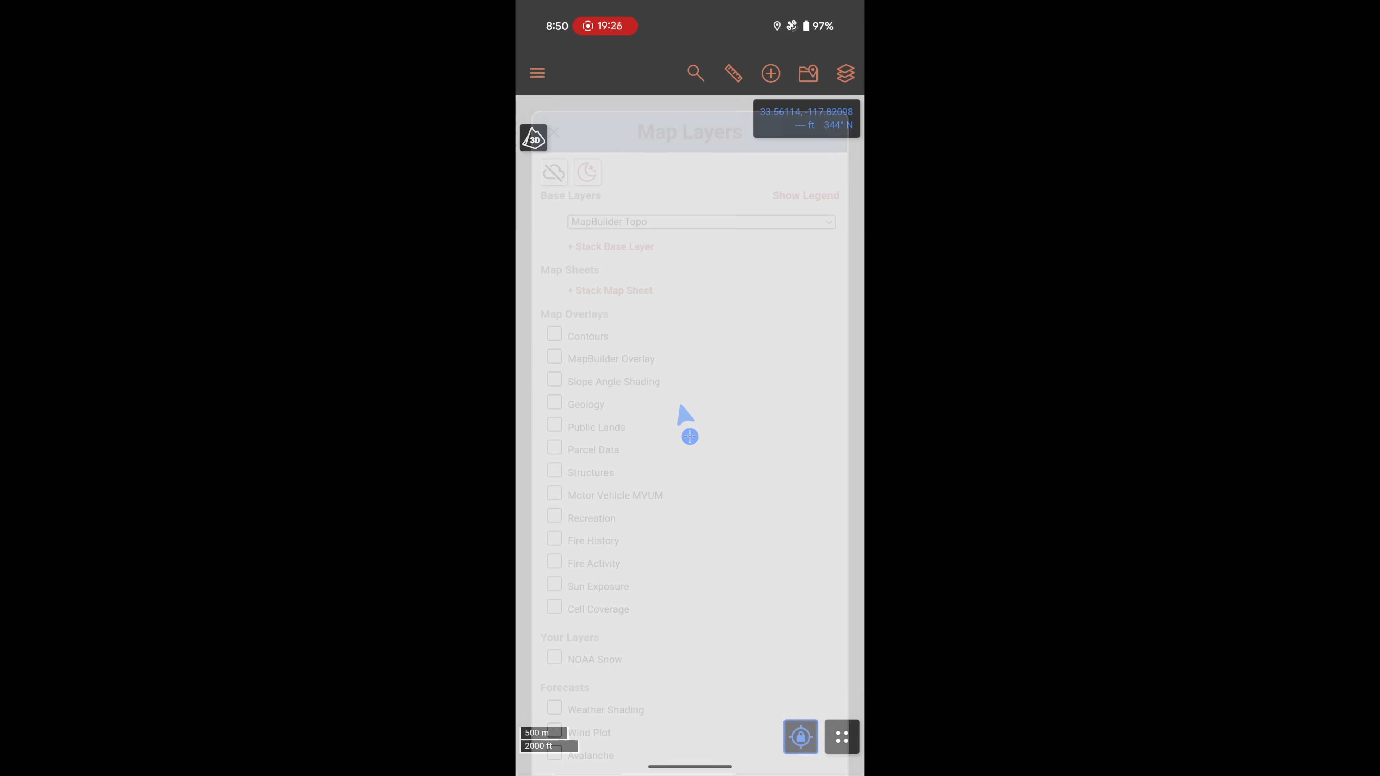
{"action": "left_click", "coordinate": [678, 222]}
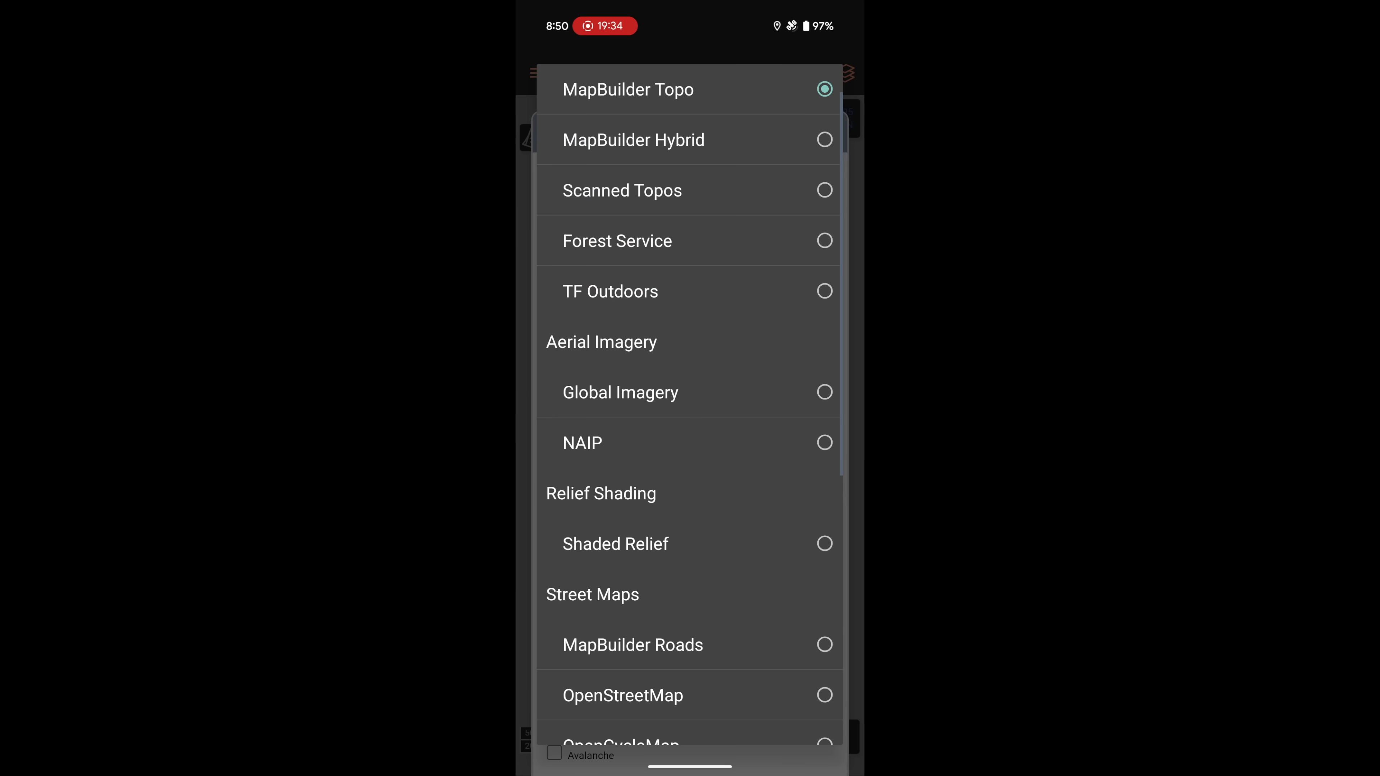
{"action": "left_click", "coordinate": [621, 189]}
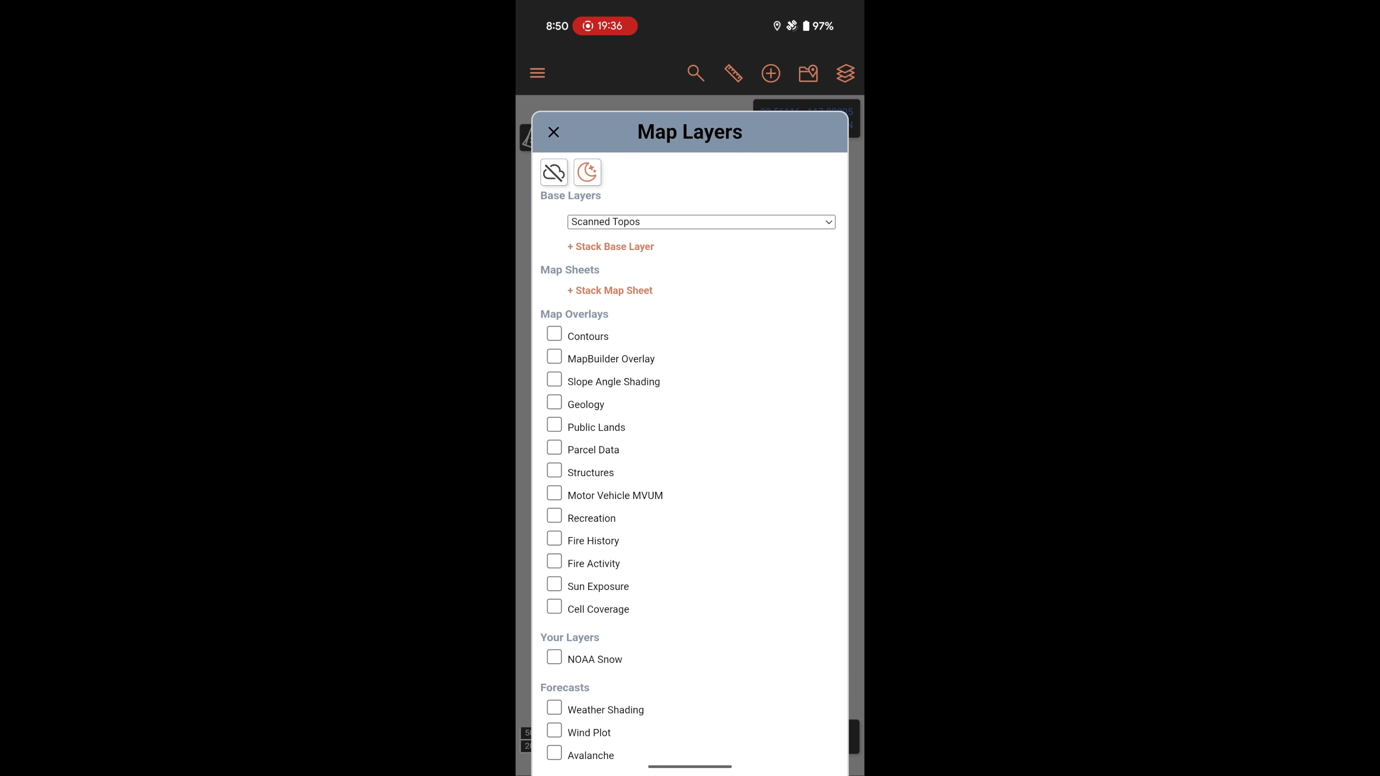
{"action": "left_click", "coordinate": [554, 132]}
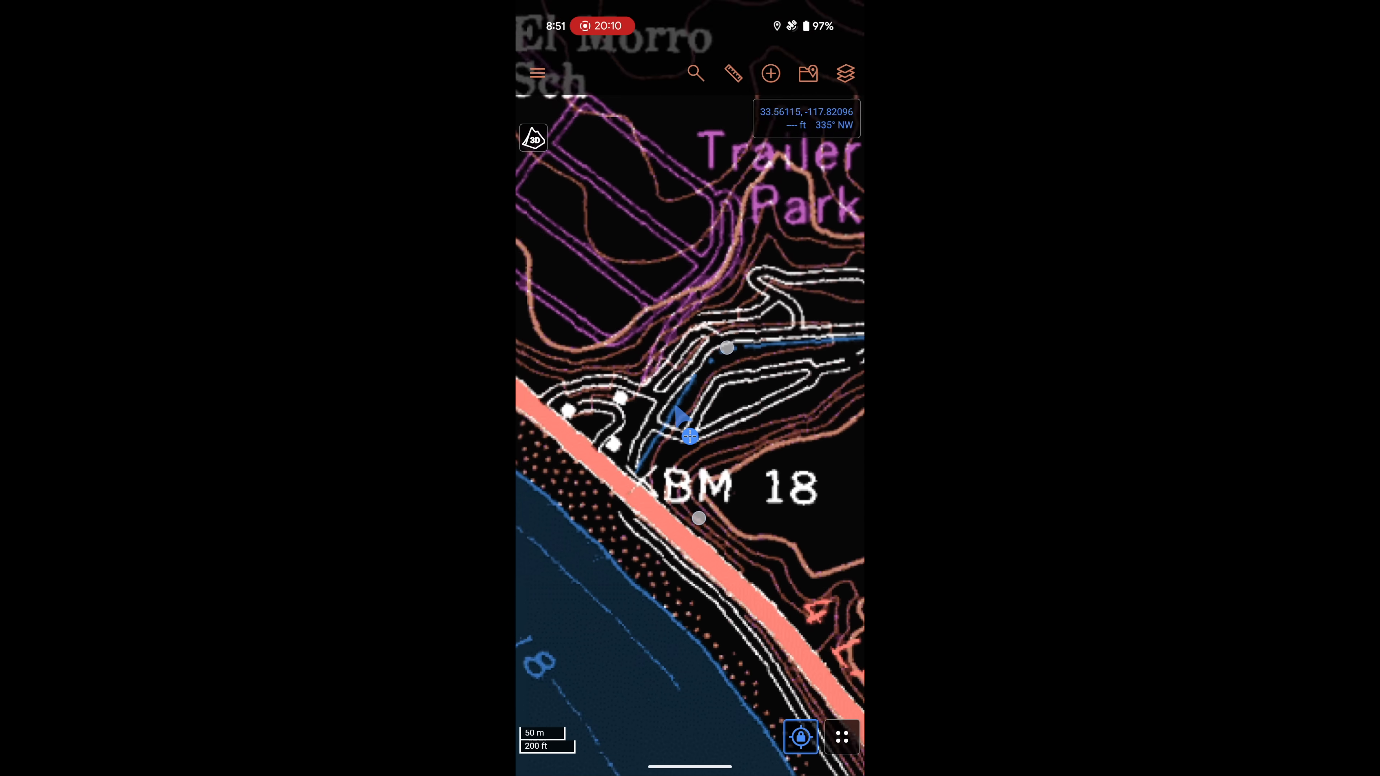
{"action": "scroll", "scroll_direction": "down", "scroll_amount": 3}
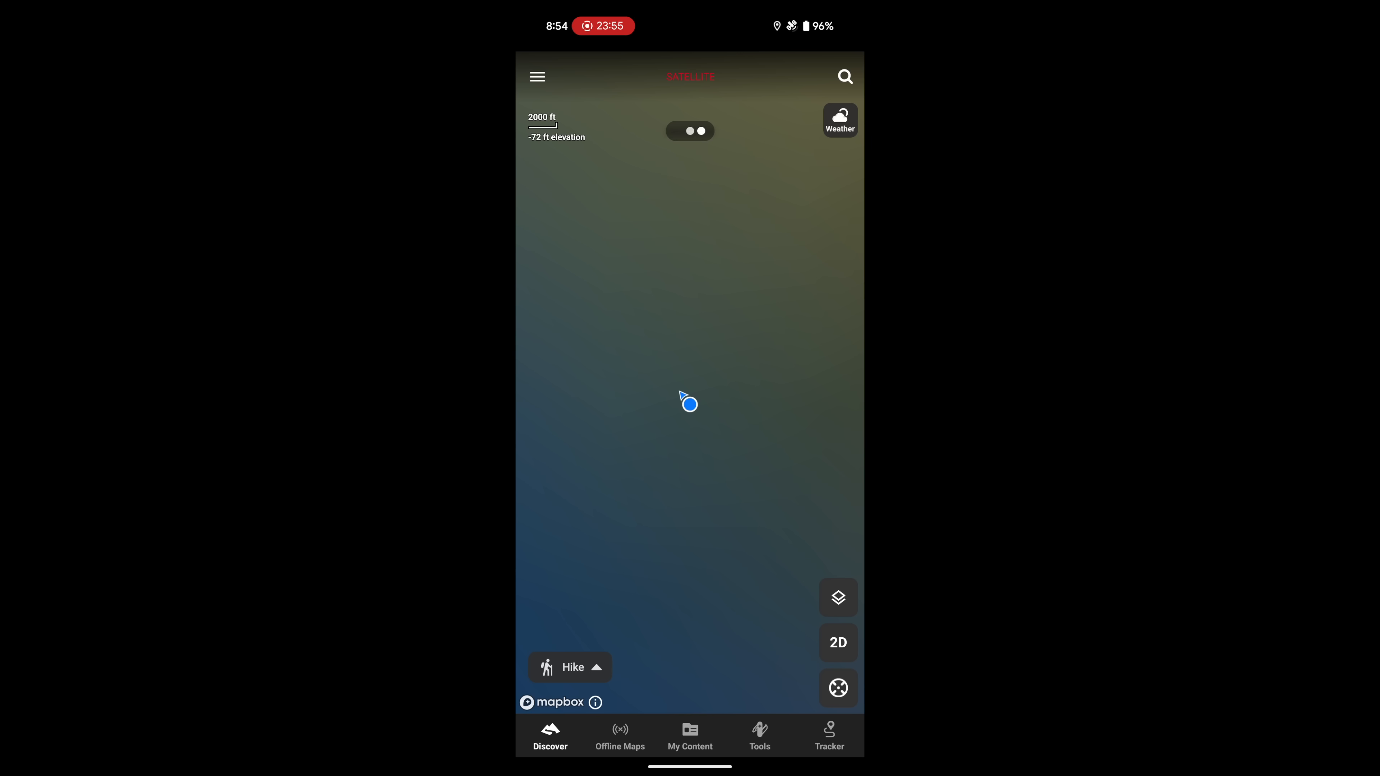
Step: Repeatedly prompt the onX Discover map to load tiles over satellite, ending on an empty tan background
{"action": "left_click", "coordinate": [690, 130]}
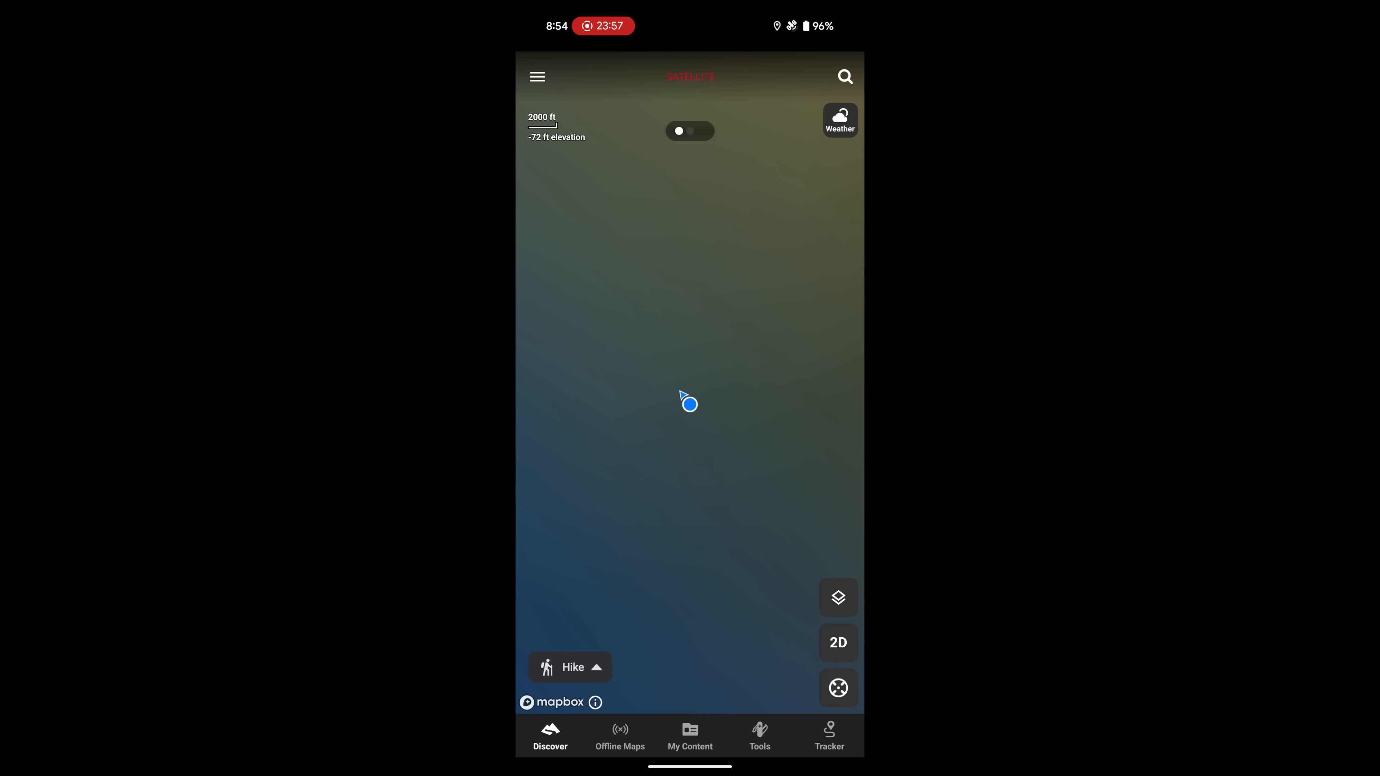
{"action": "left_click", "coordinate": [838, 598]}
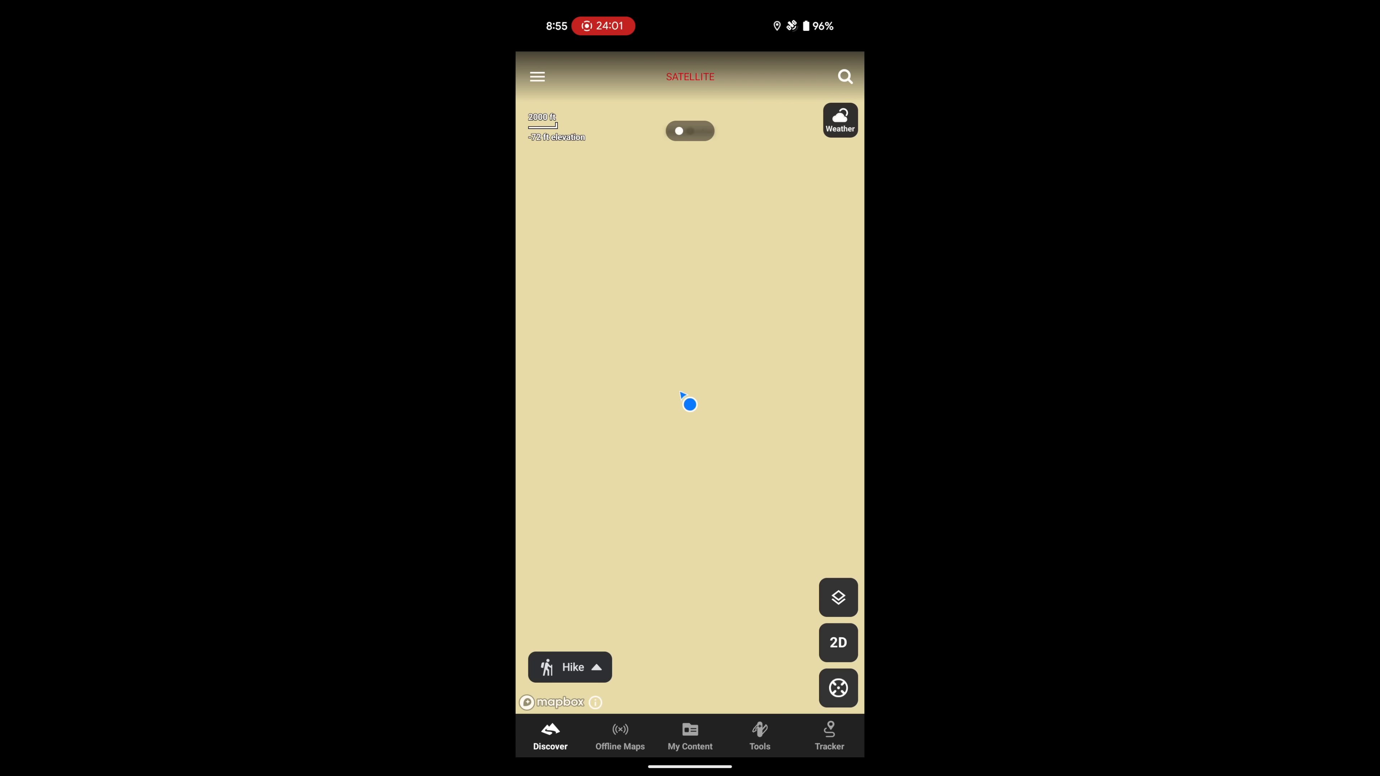
{"action": "left_click", "coordinate": [690, 131]}
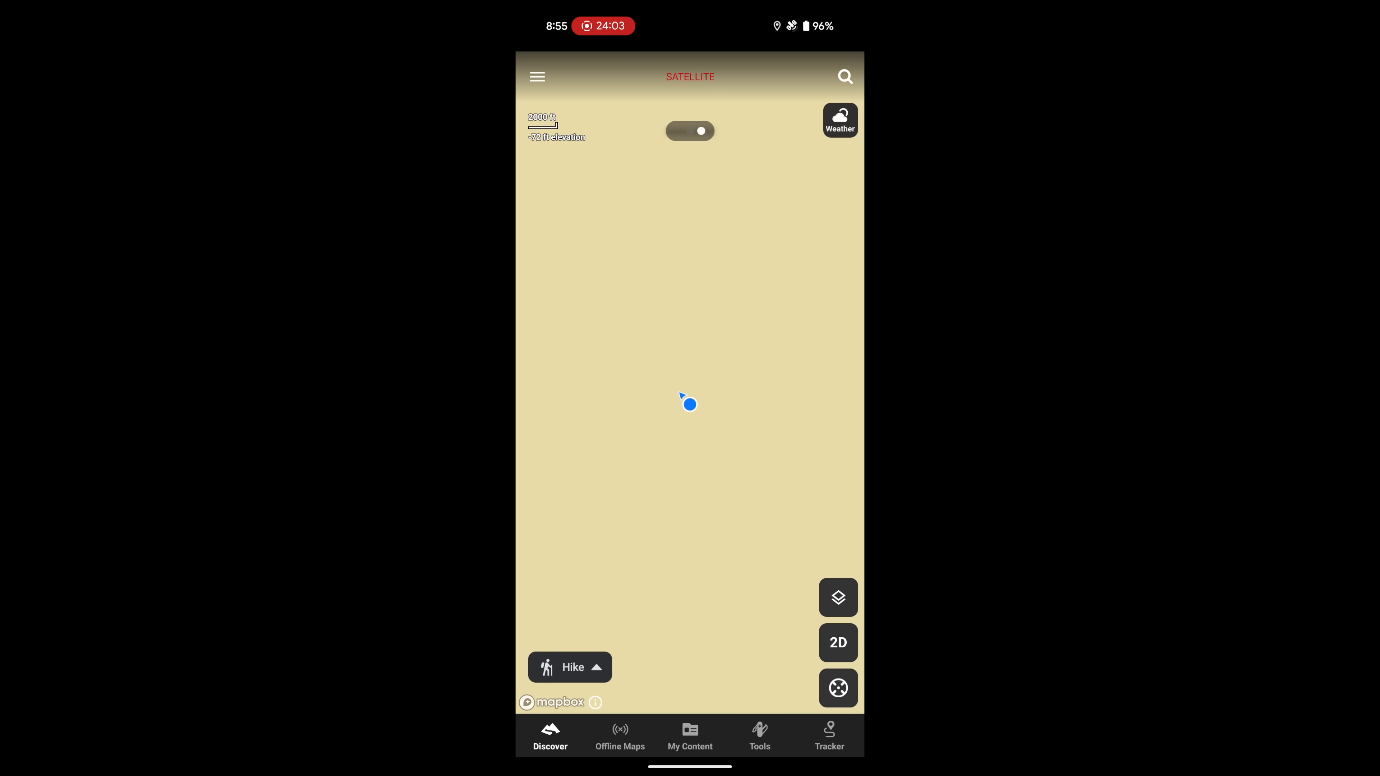
{"action": "left_click", "coordinate": [689, 130]}
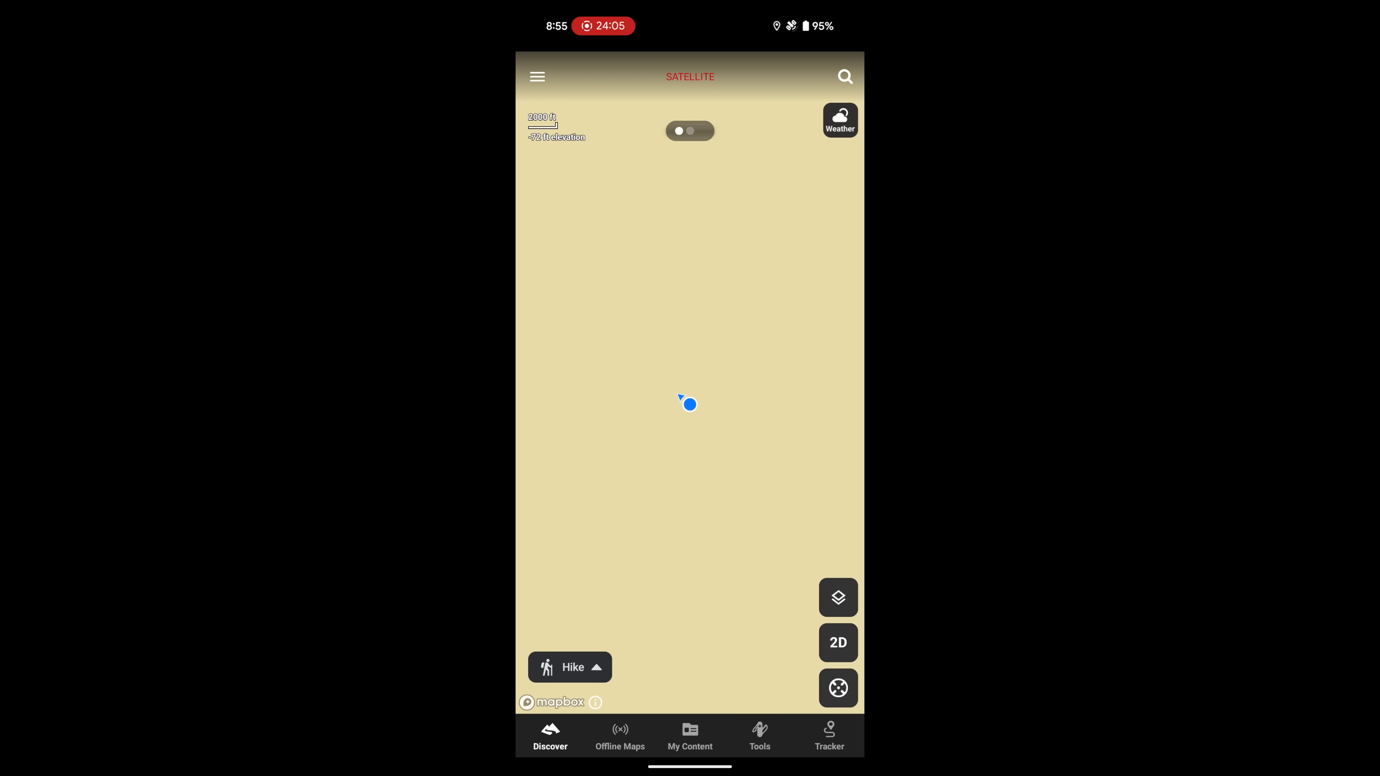
{"action": "left_click", "coordinate": [690, 130]}
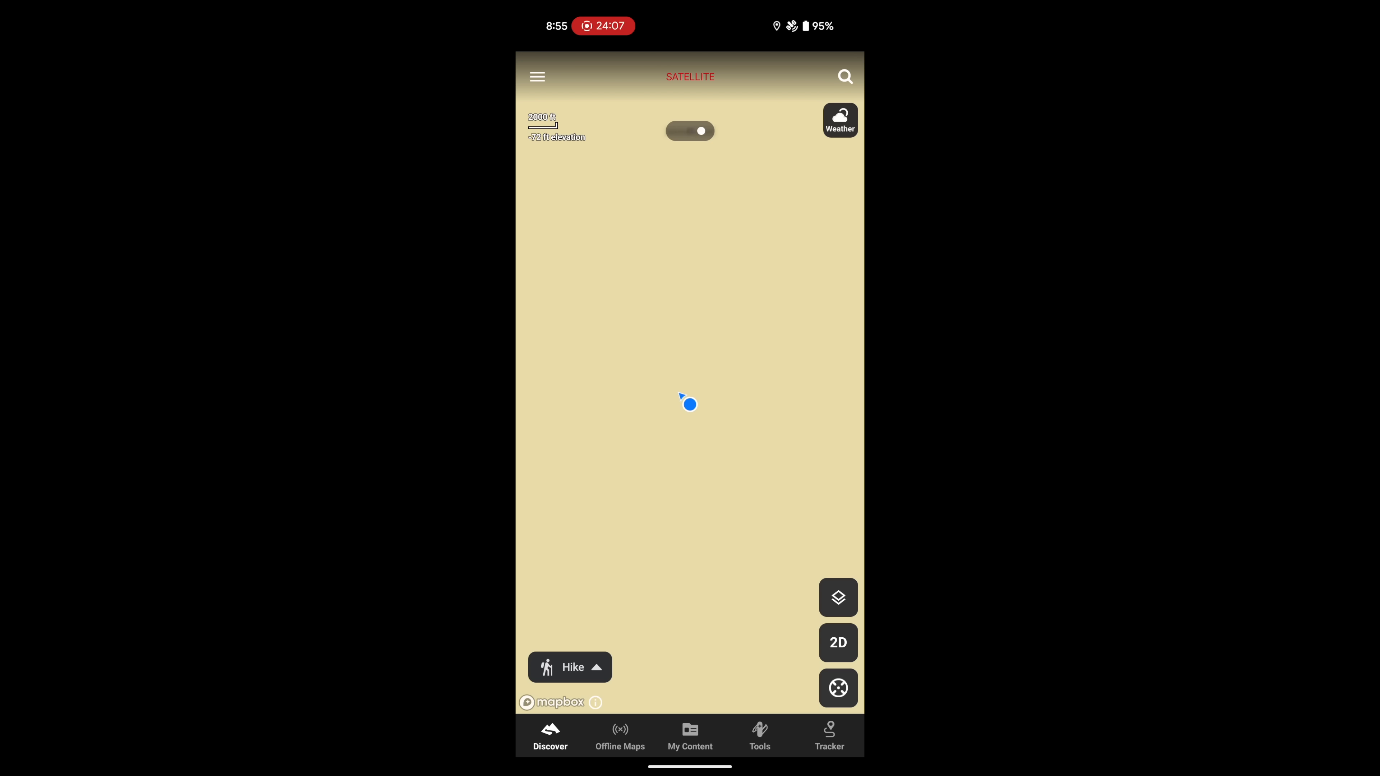
{"action": "left_click", "coordinate": [690, 130]}
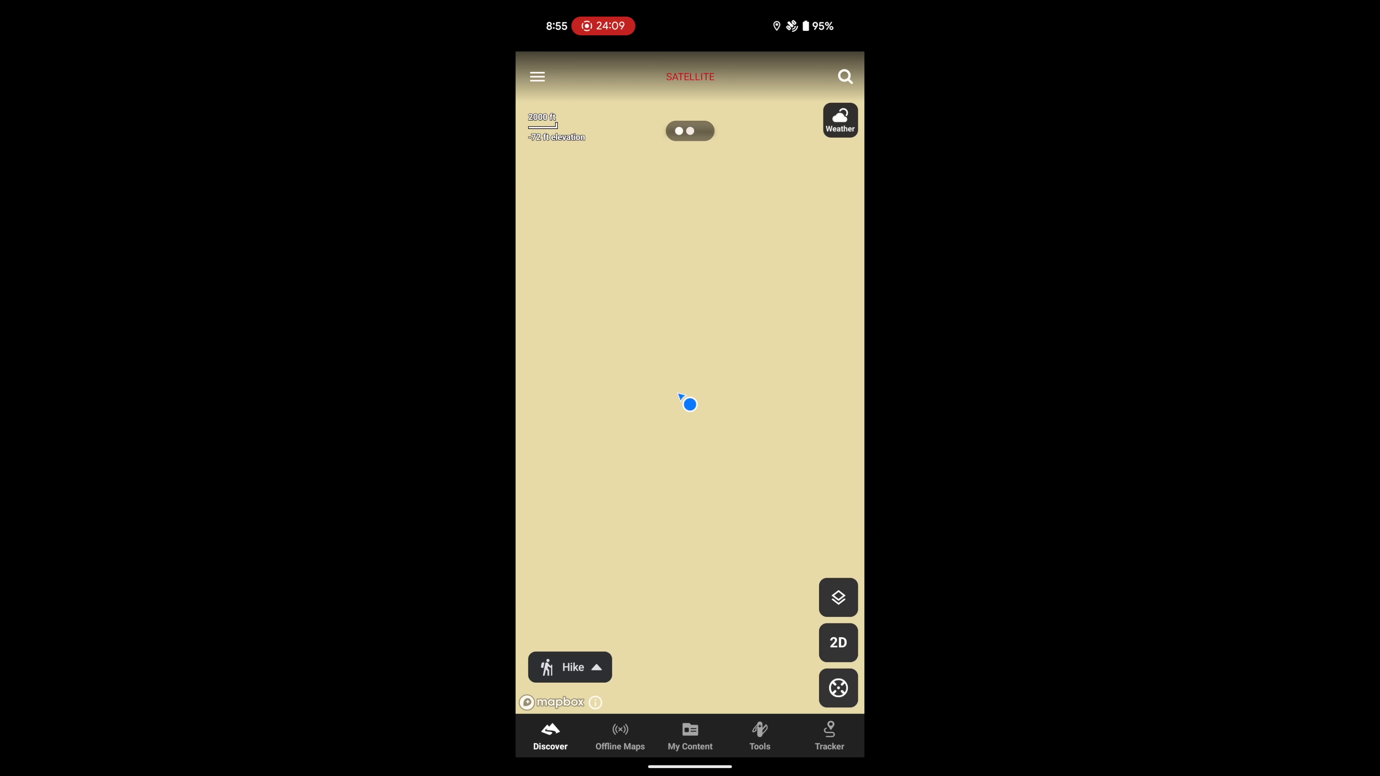
{"action": "left_click", "coordinate": [690, 131]}
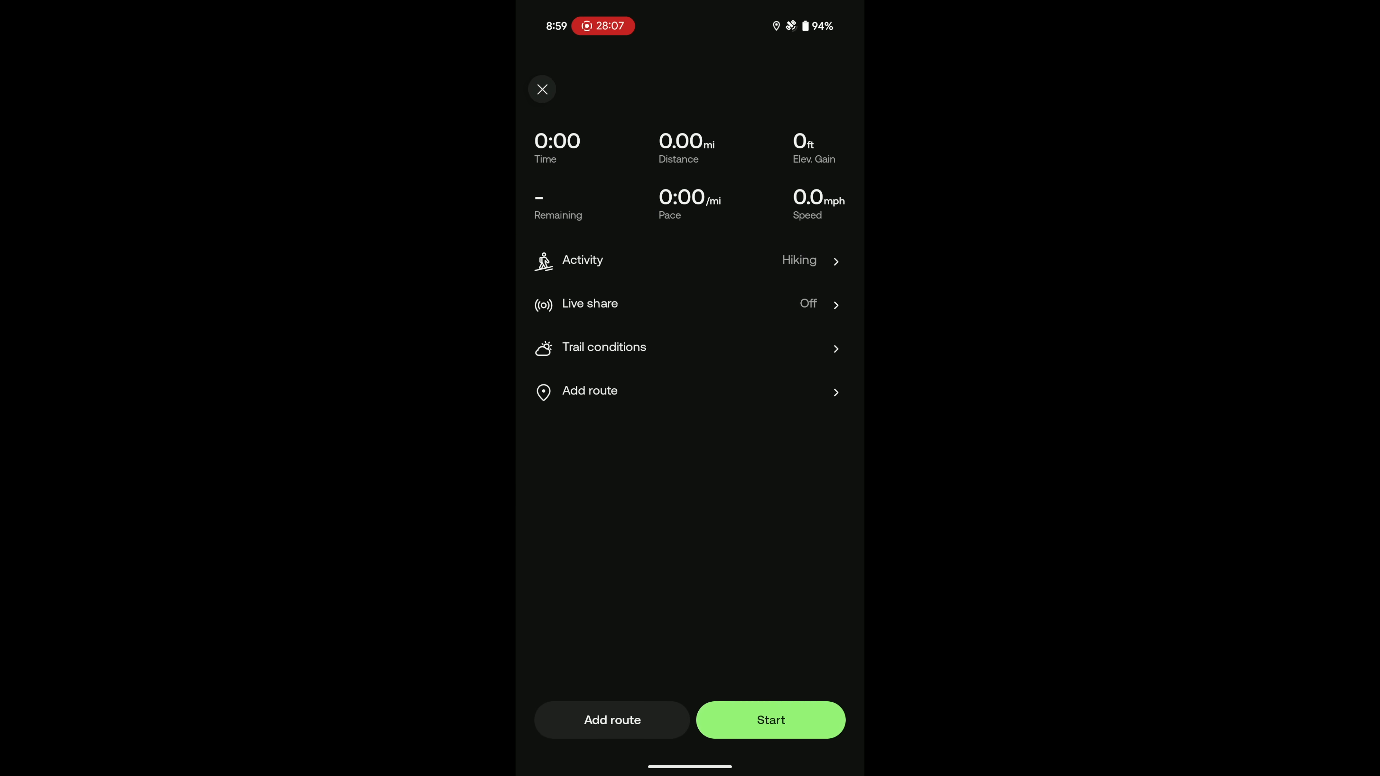
Step: Turn on Live share for the AllTrails hike and send the live-share link by text
{"action": "left_click", "coordinate": [769, 720]}
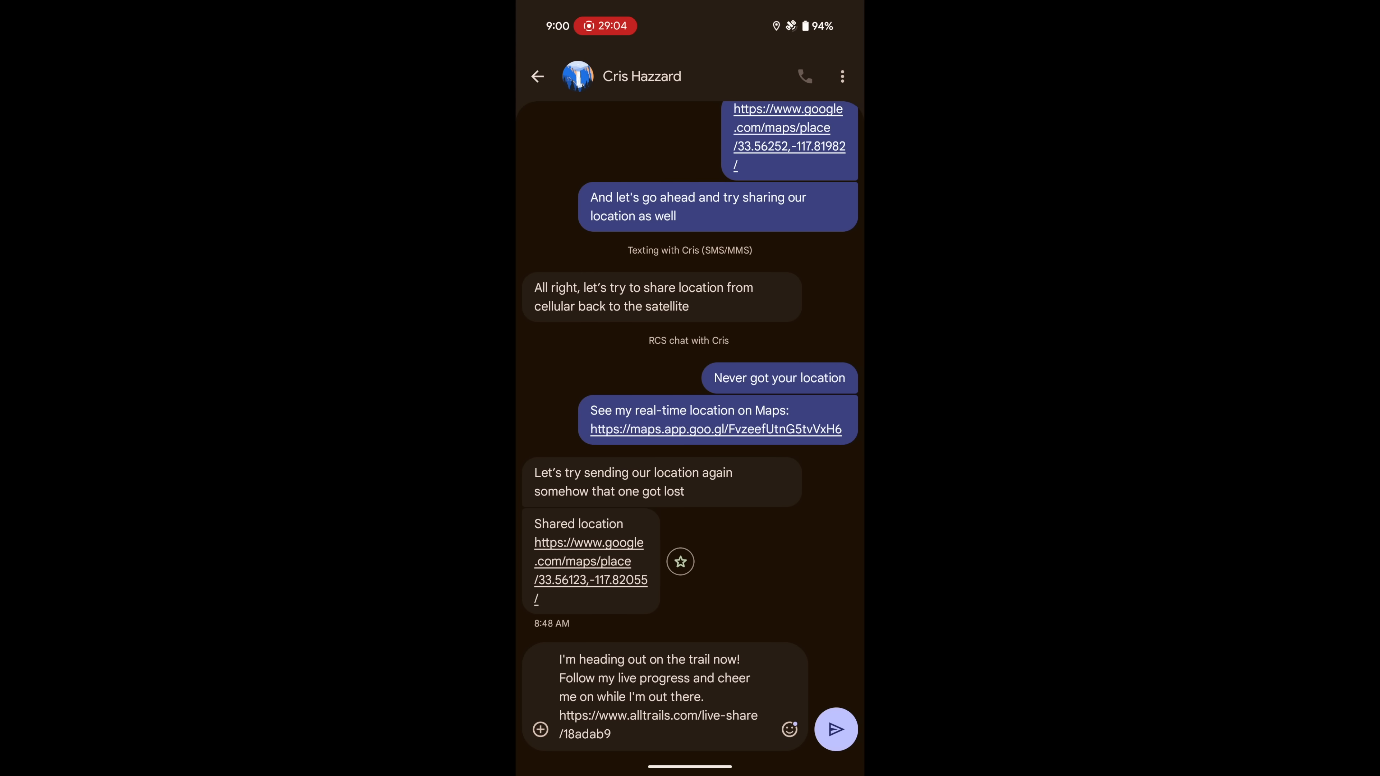
{"action": "left_click", "coordinate": [835, 729]}
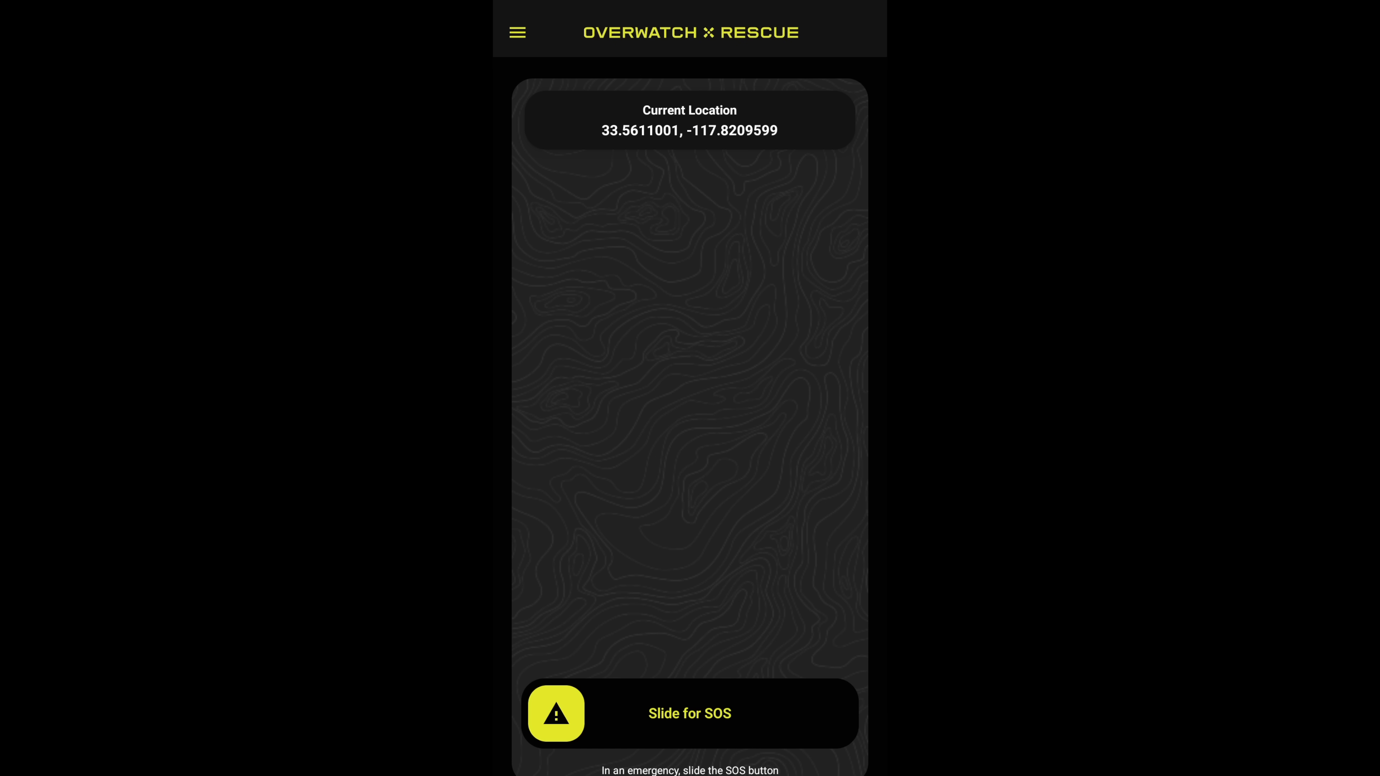
Step: Slide for a test SOS, send the coordinates as a satellite text, then send a follow-up to the responder
{"action": "left_click_drag", "start_coordinate": [556, 713], "coordinate": [818, 712]}
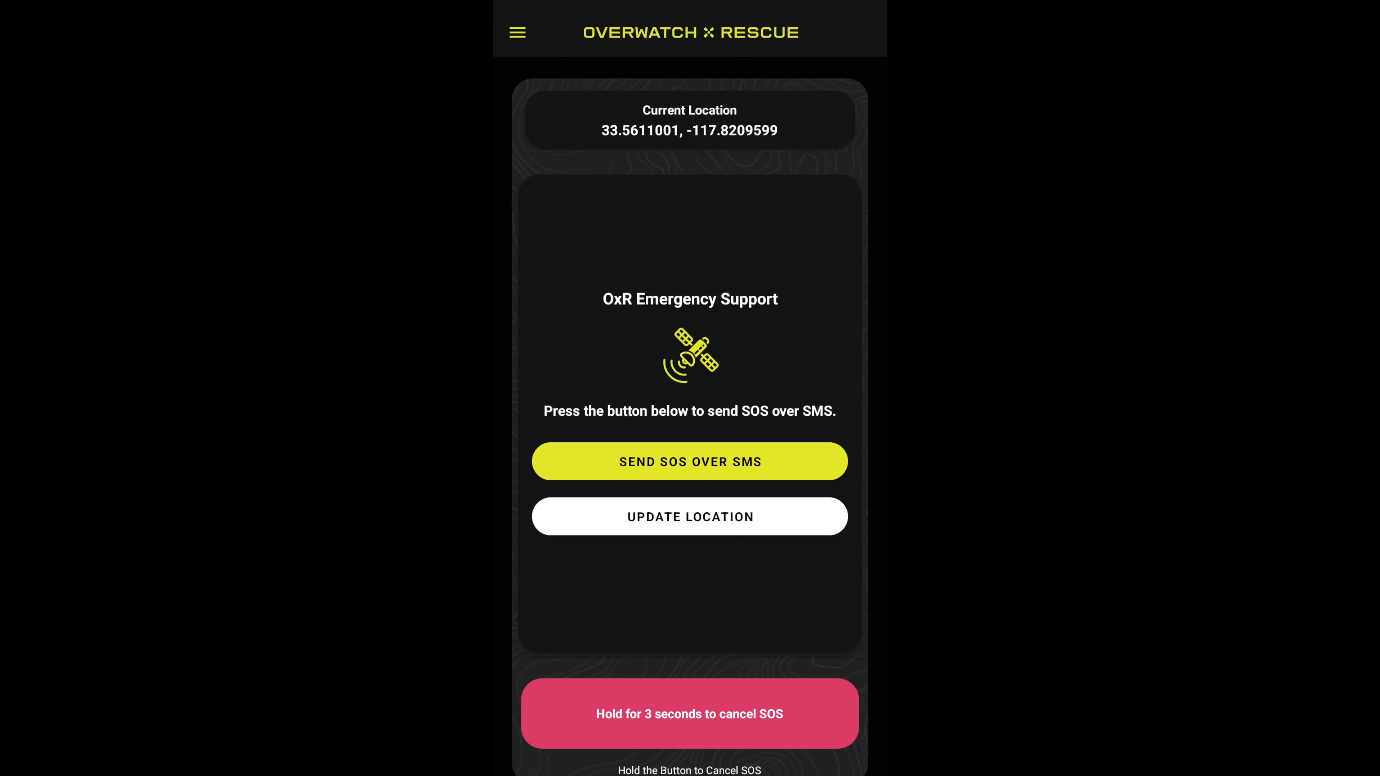
{"action": "left_click", "coordinate": [690, 461]}
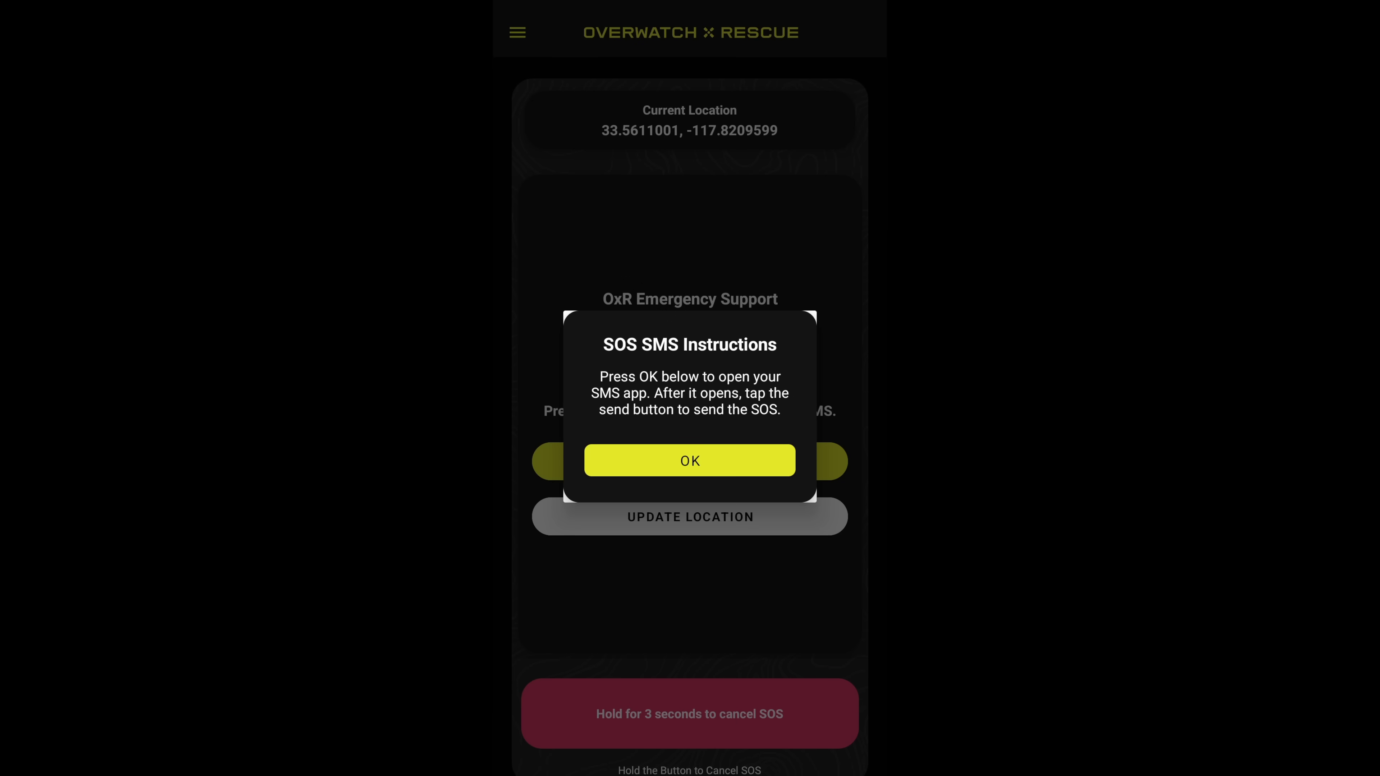
{"action": "left_click", "coordinate": [690, 460]}
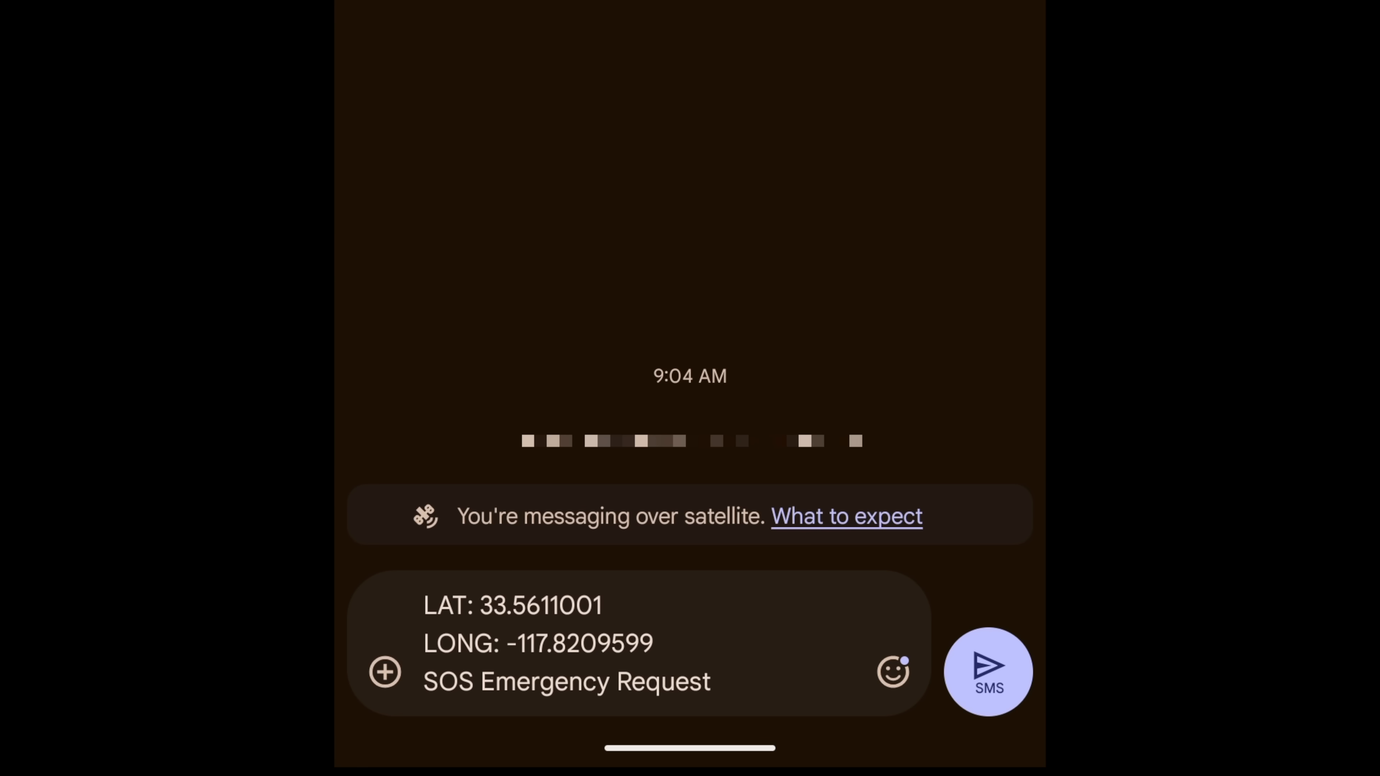
{"action": "left_click", "coordinate": [985, 673]}
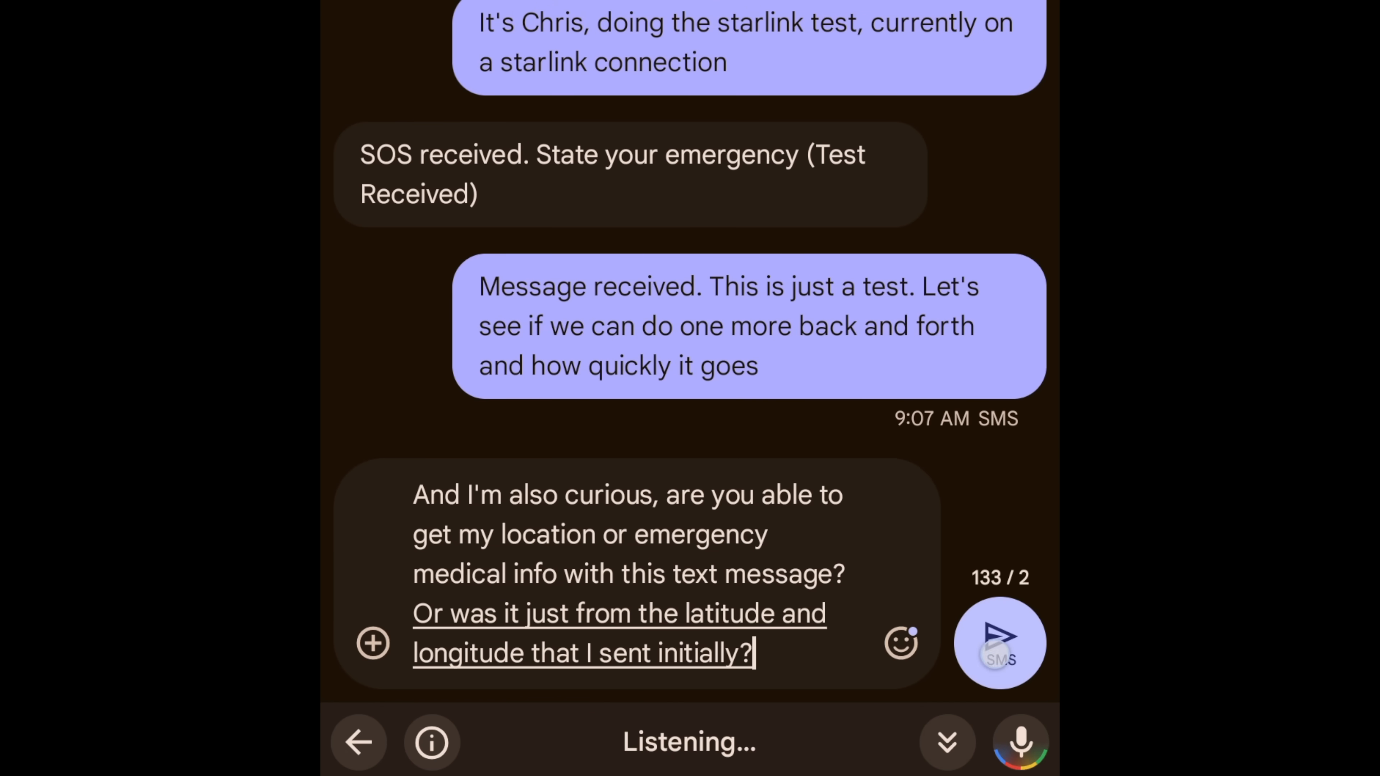
{"action": "left_click", "coordinate": [999, 644]}
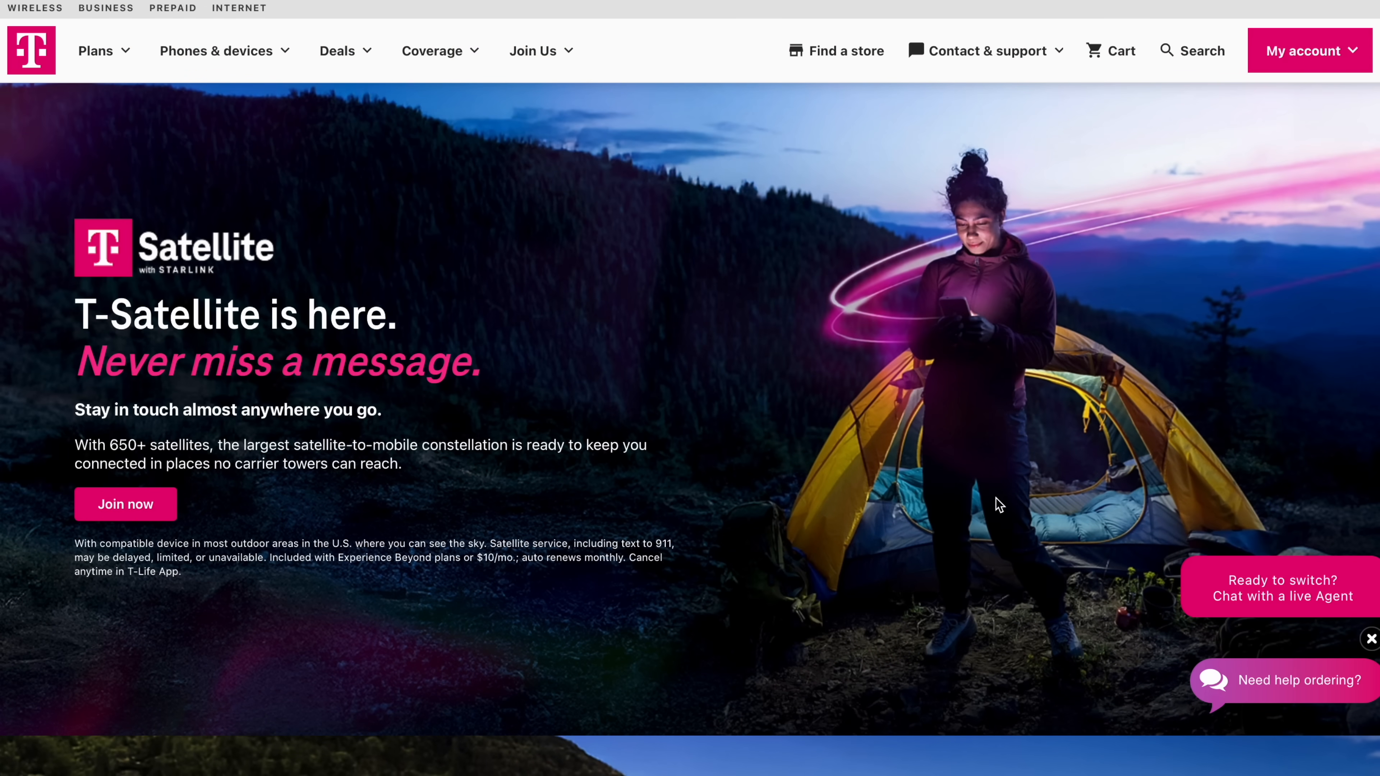
Step: Scroll the T-Satellite page to the FAQ on how to get the service and its cost
{"action": "scroll", "scroll_direction": "down", "scroll_amount": 3}
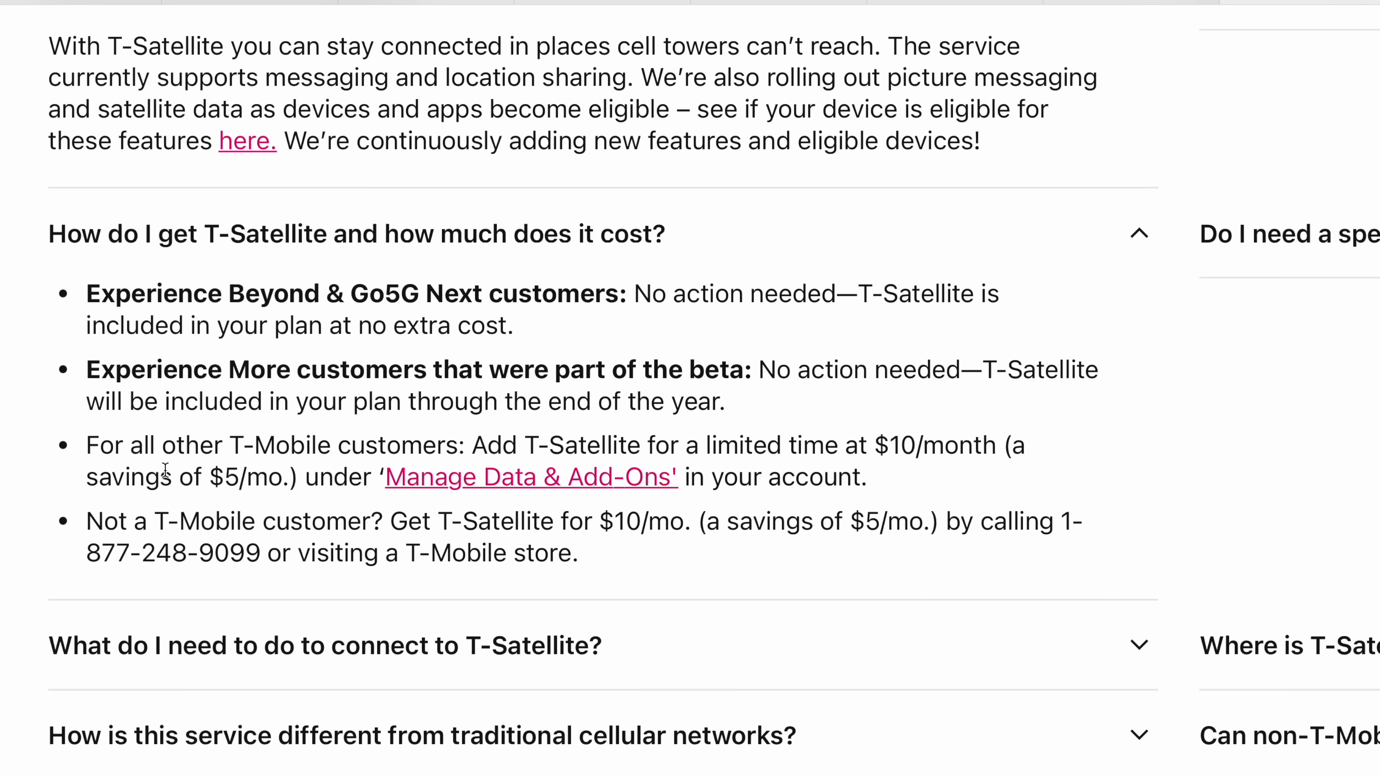